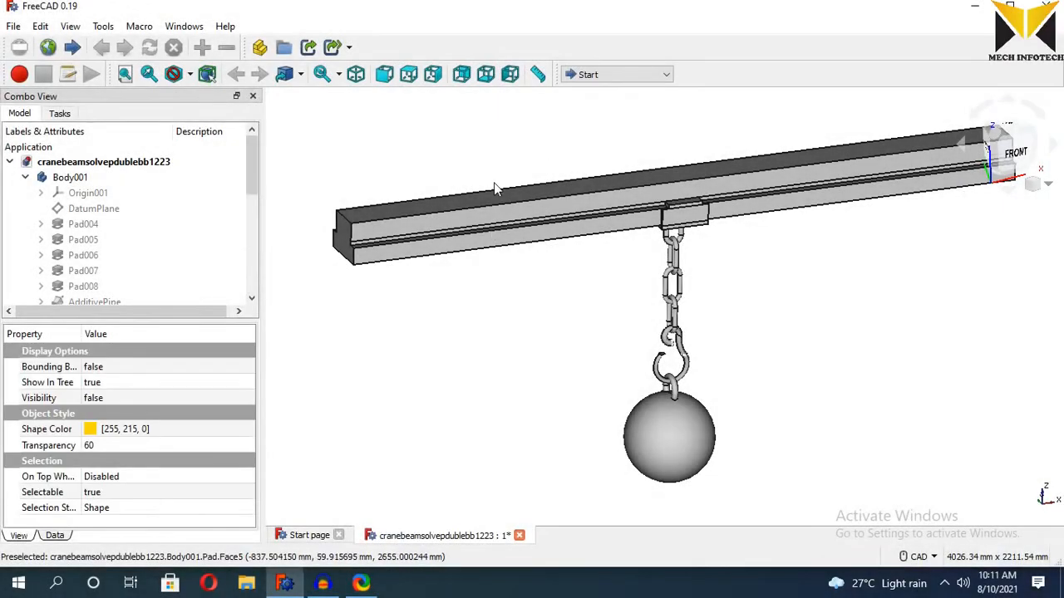
- Combine Body and Body001 into a Compound and verify the geometry check finds 0 invalid shapes
{"action": "left_click", "coordinate": [63, 193]}
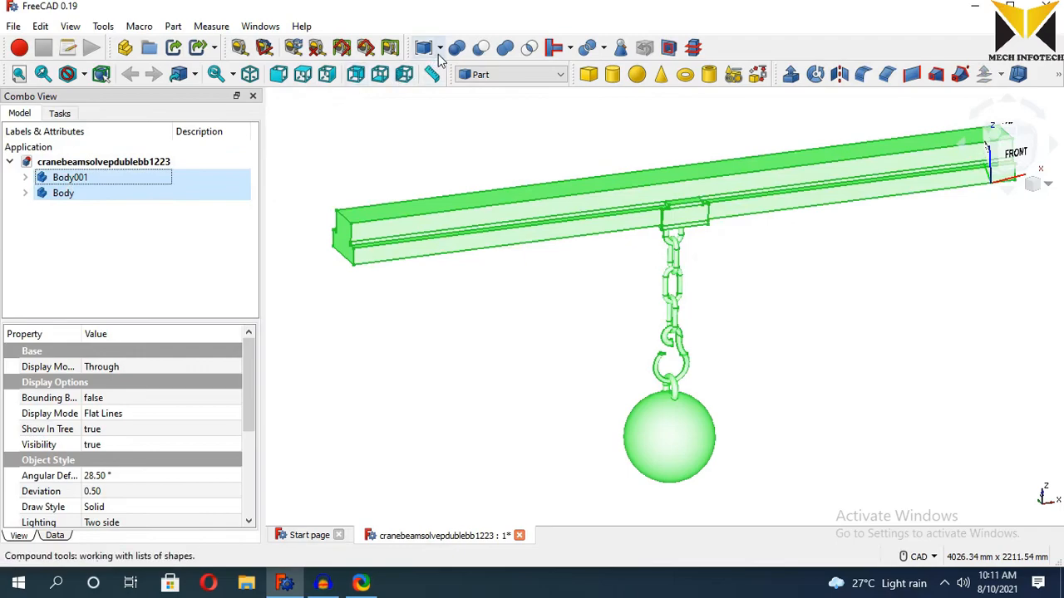
{"action": "left_click", "coordinate": [620, 47]}
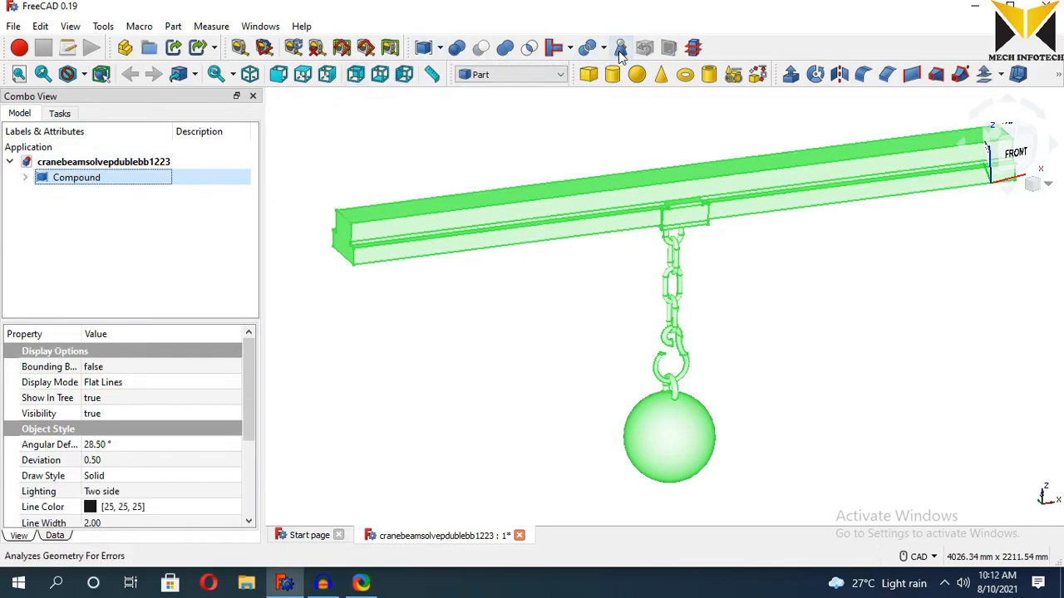
{"action": "mouse_move", "coordinate": [622, 51]}
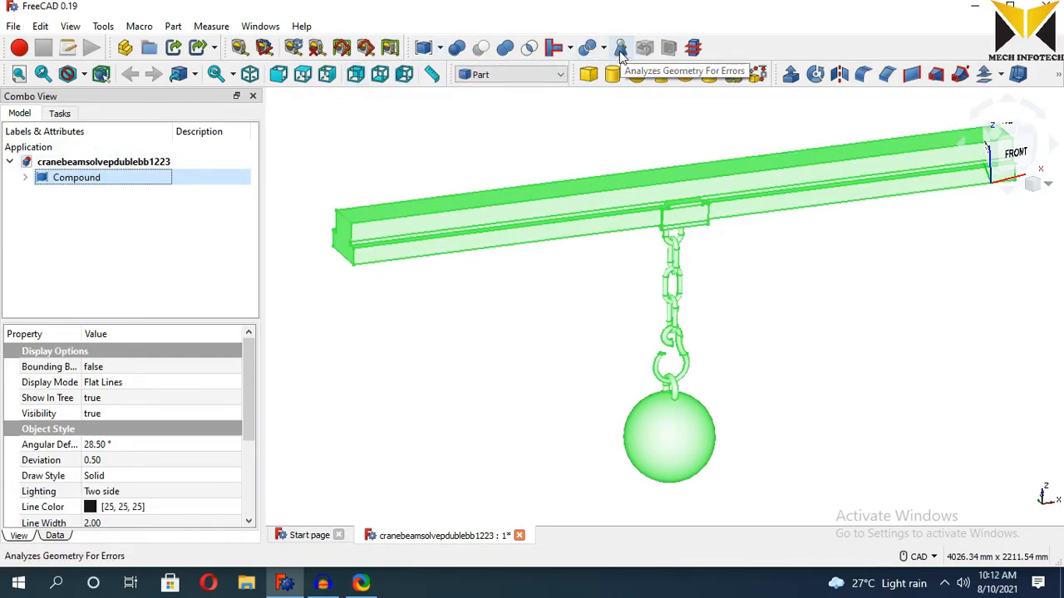
{"action": "left_click", "coordinate": [621, 48]}
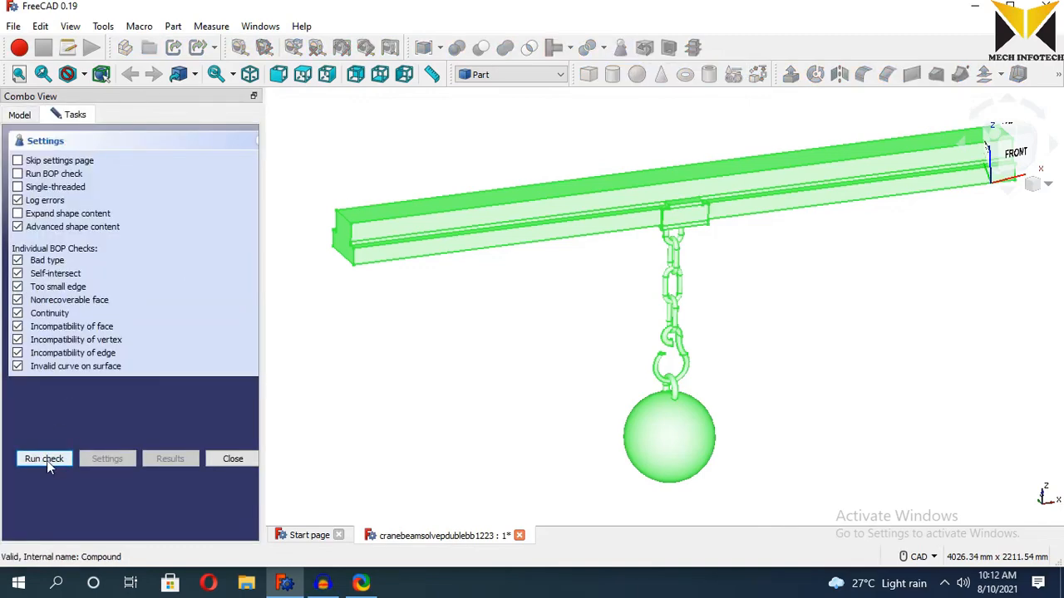
{"action": "left_click", "coordinate": [44, 459]}
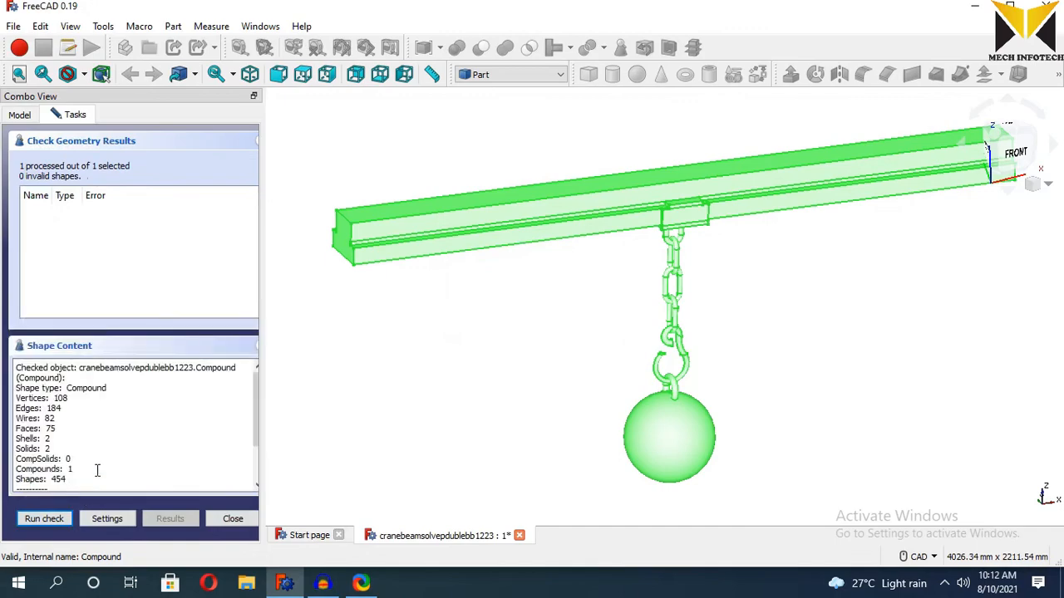
{"action": "double_click", "coordinate": [25, 469]}
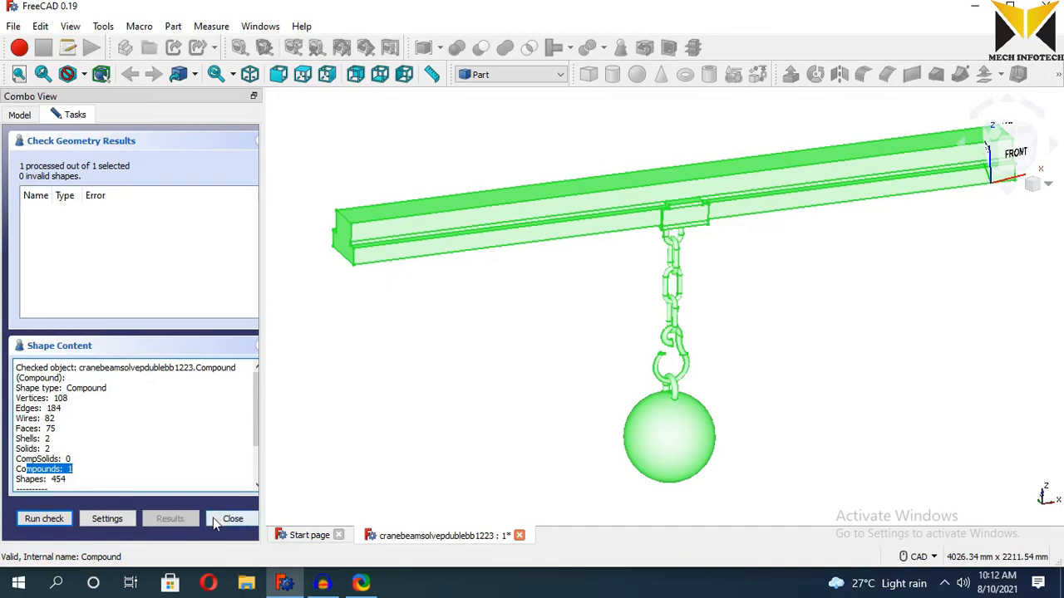
- Convert the Compound into BooleanFragments with its Mode set to CompSolid
{"action": "left_click", "coordinate": [233, 519]}
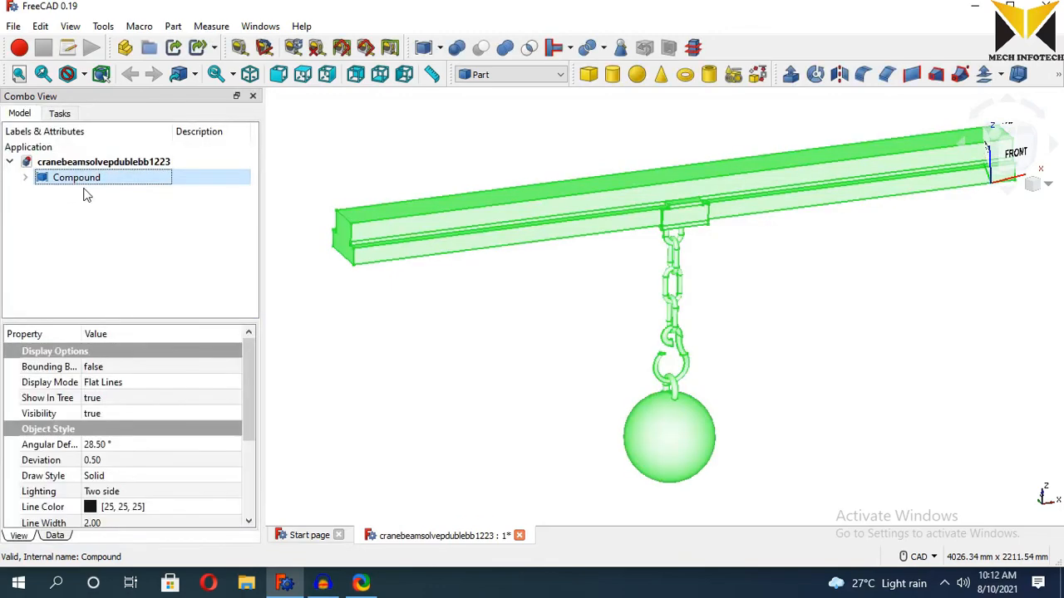
{"action": "left_click", "coordinate": [602, 48]}
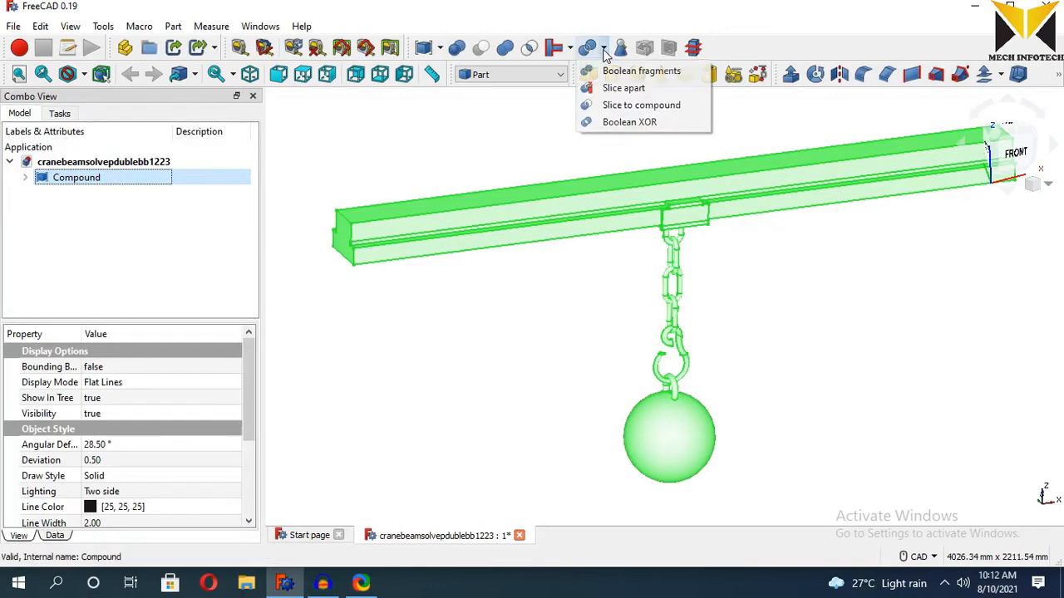
{"action": "mouse_move", "coordinate": [641, 71]}
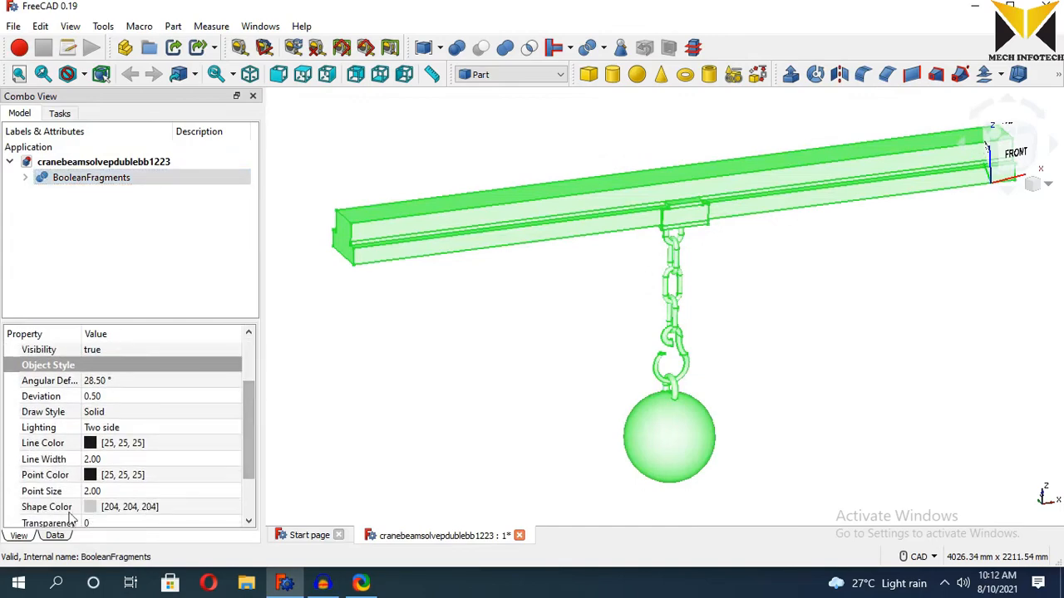
{"action": "left_click", "coordinate": [55, 535]}
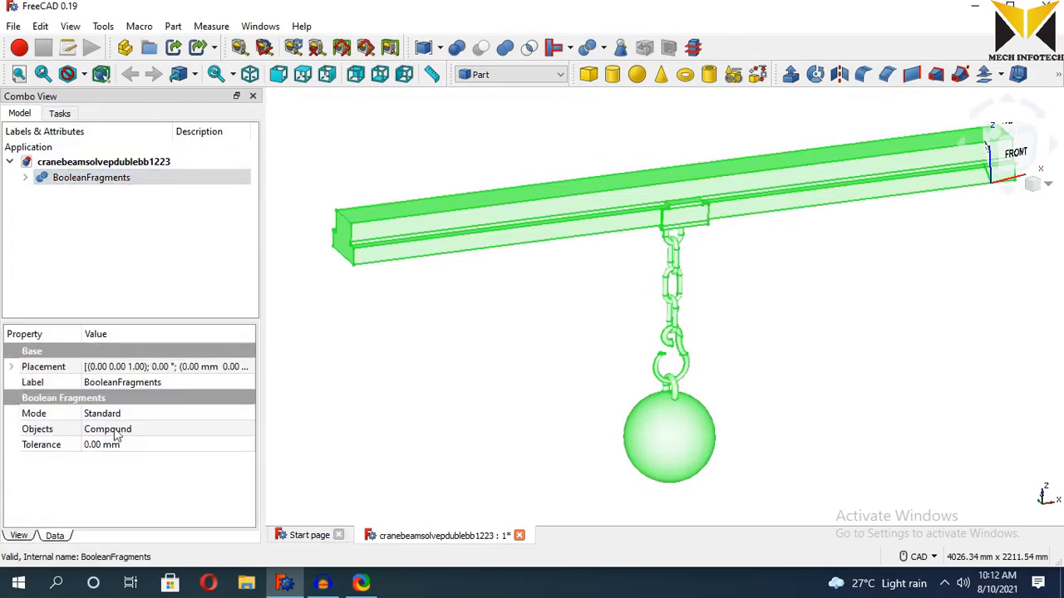
{"action": "left_click", "coordinate": [166, 413]}
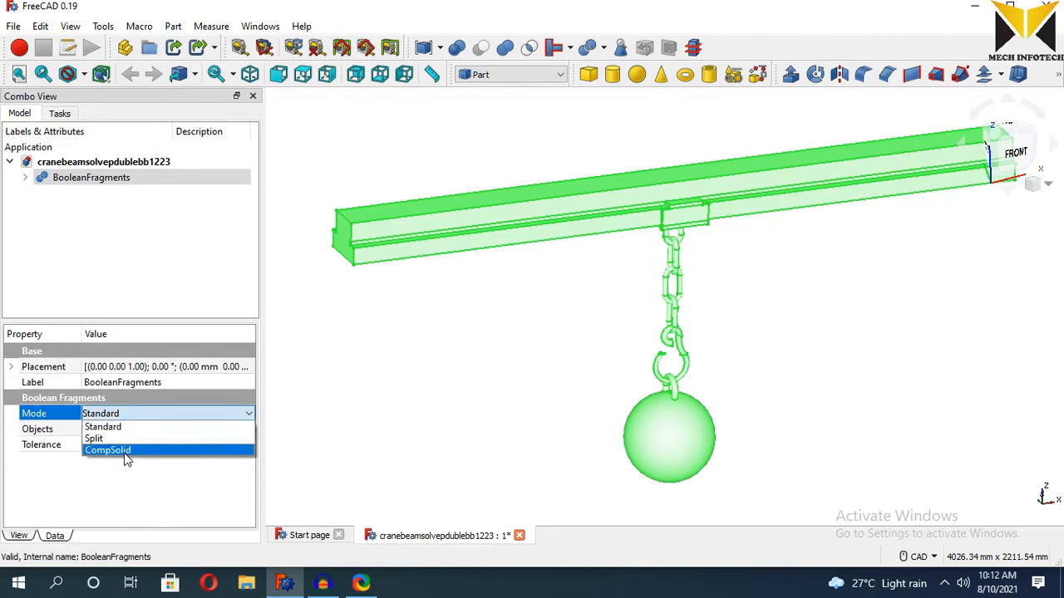
{"action": "left_click", "coordinate": [107, 450]}
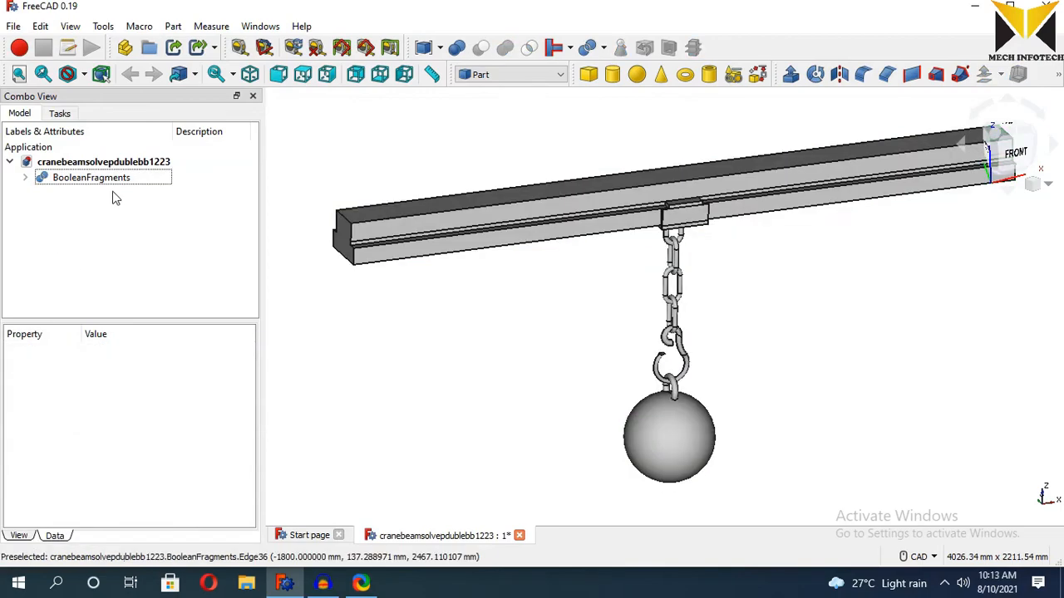
{"action": "left_click", "coordinate": [90, 177]}
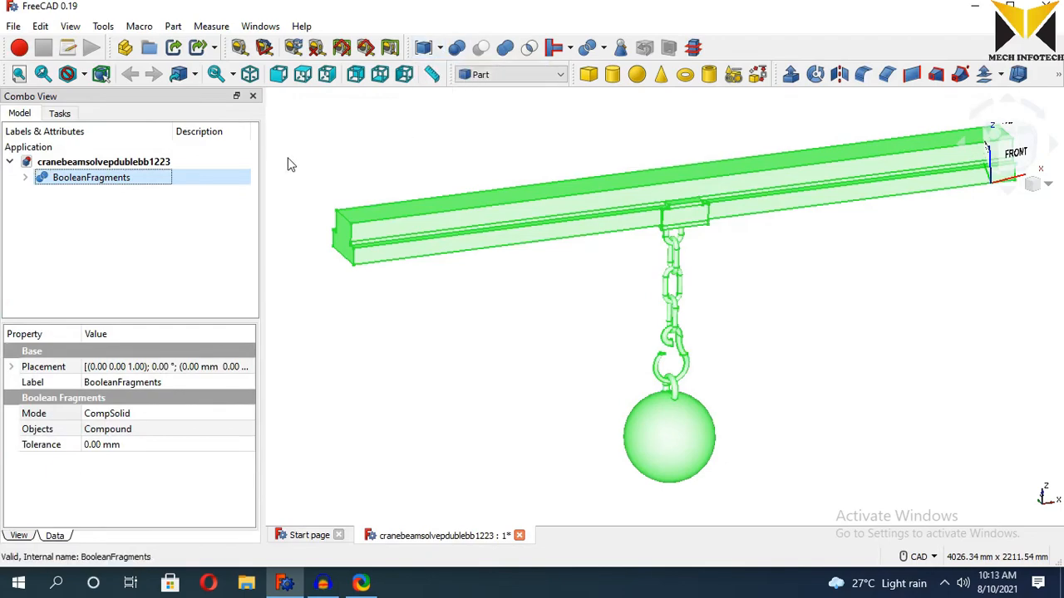
- Wrap BooleanFragments in a CompoundFilter and confirm 0 invalid shapes and one CompSolid
{"action": "left_click", "coordinate": [86, 177]}
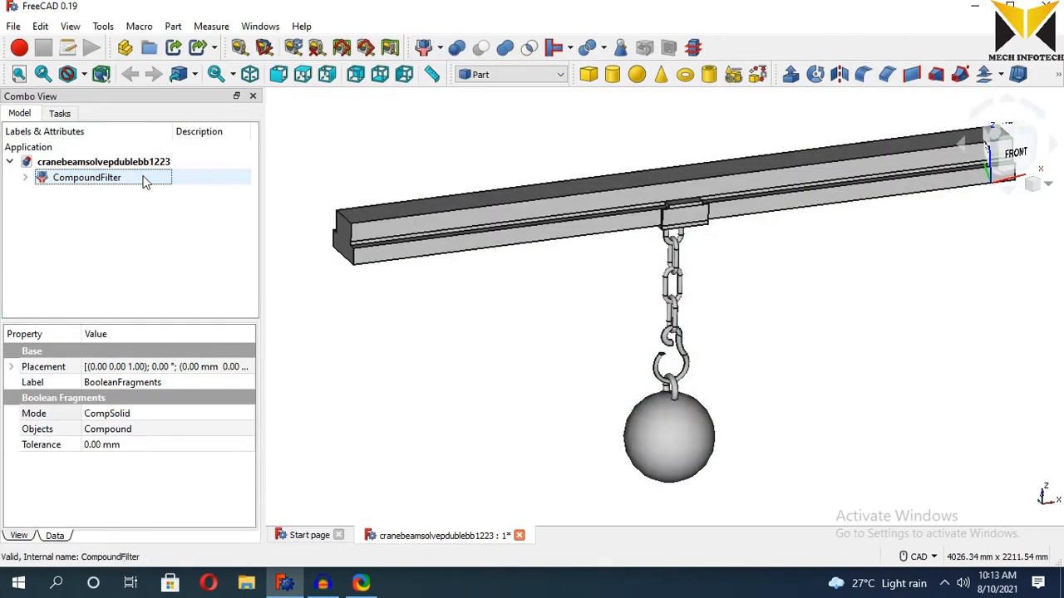
{"action": "left_click", "coordinate": [86, 177]}
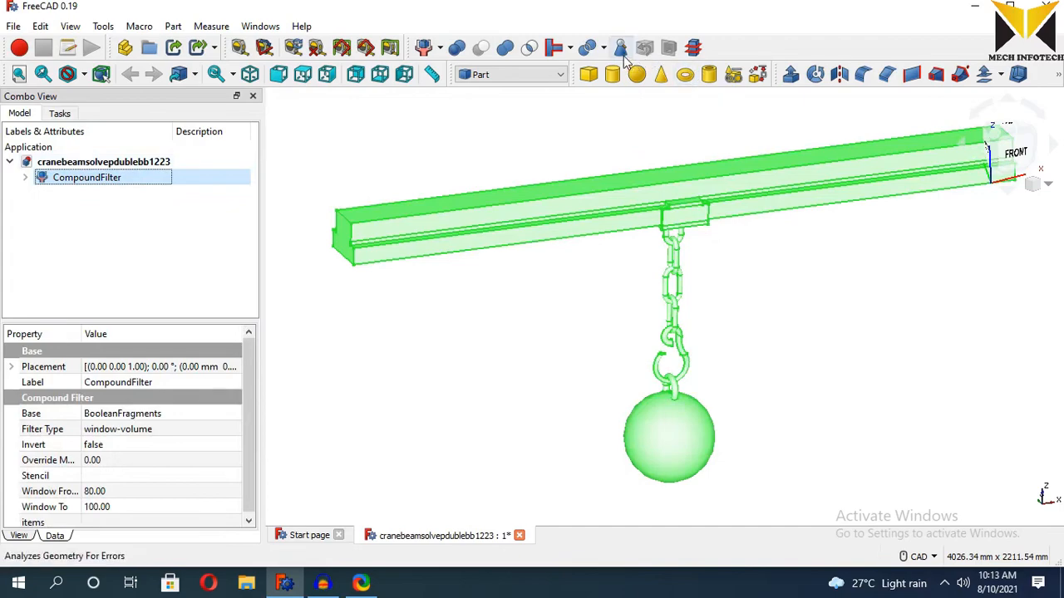
{"action": "left_click", "coordinate": [621, 47]}
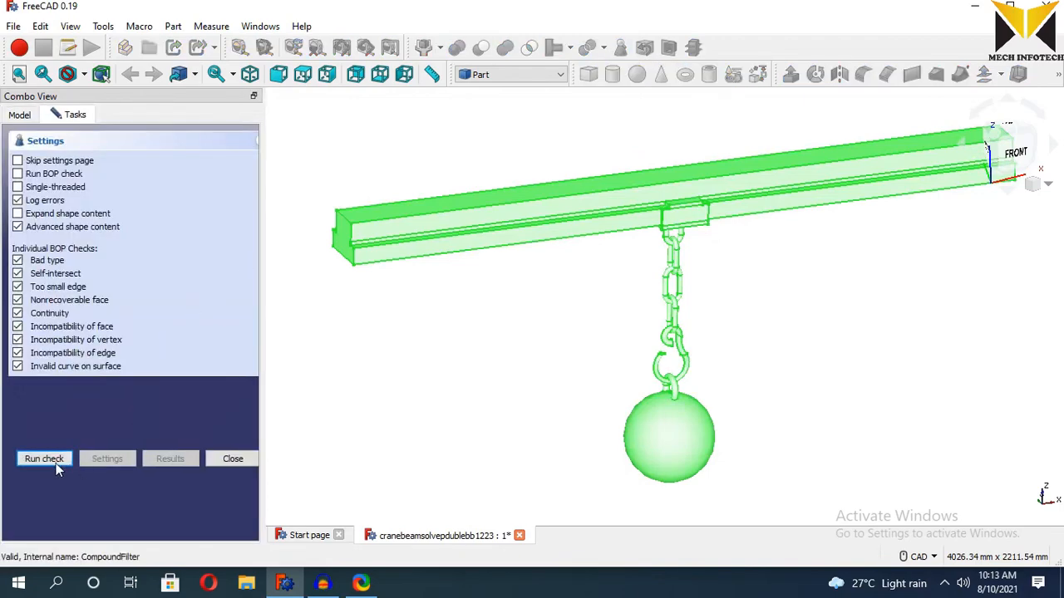
{"action": "left_click", "coordinate": [44, 459]}
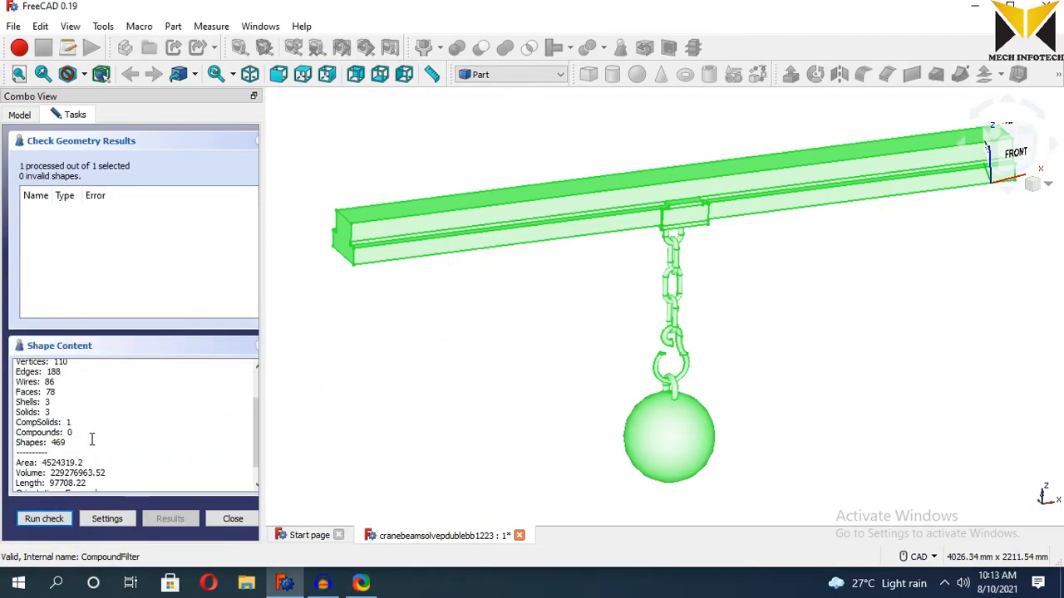
{"action": "double_click", "coordinate": [50, 422]}
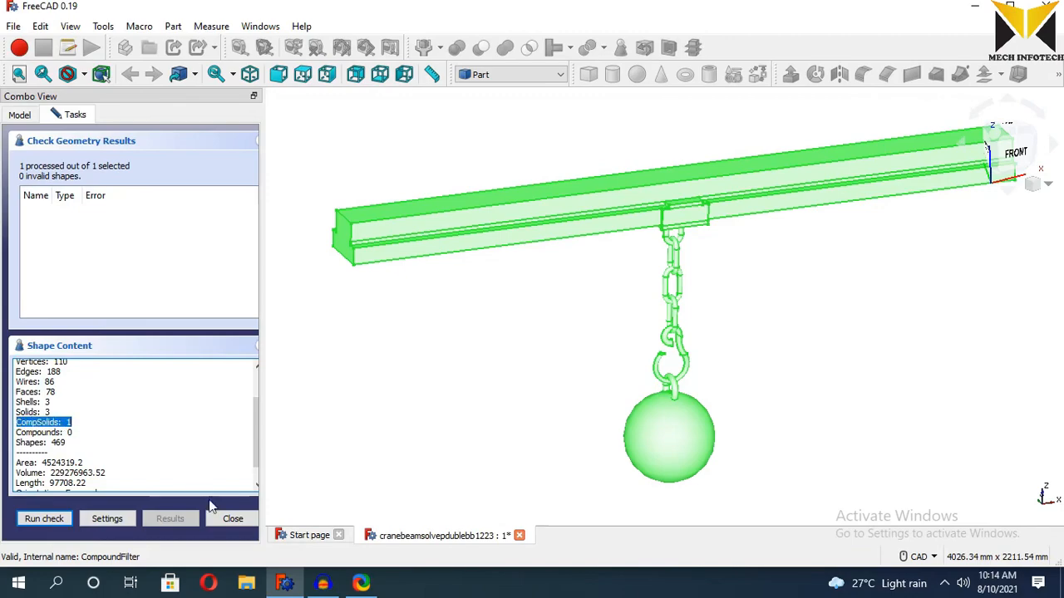
{"action": "left_click", "coordinate": [233, 519]}
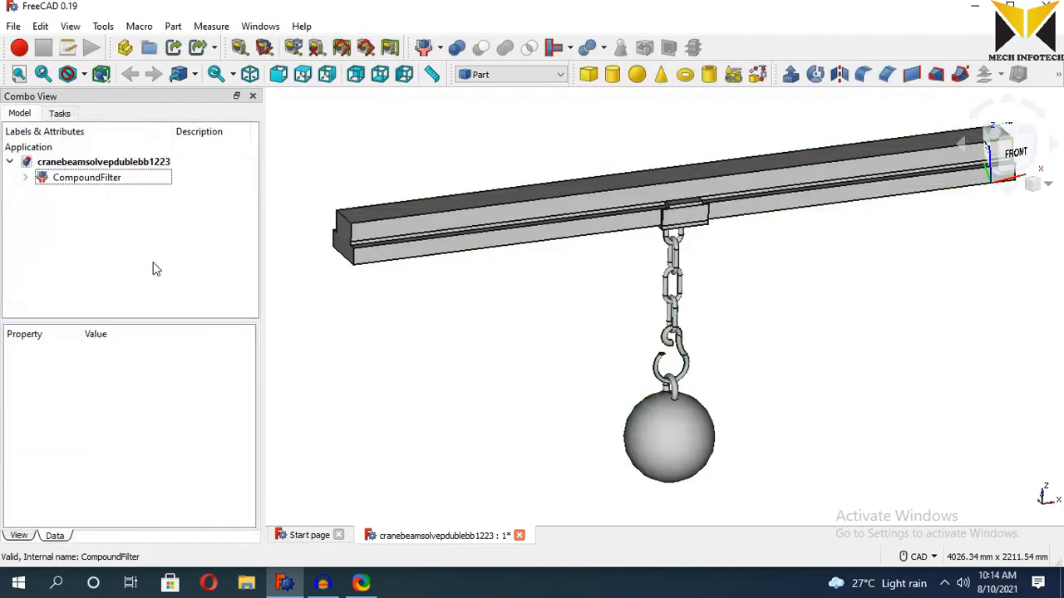
- Switch to the FEM workbench and add an Analysis container with the CalculiX solver
{"action": "left_click", "coordinate": [510, 74]}
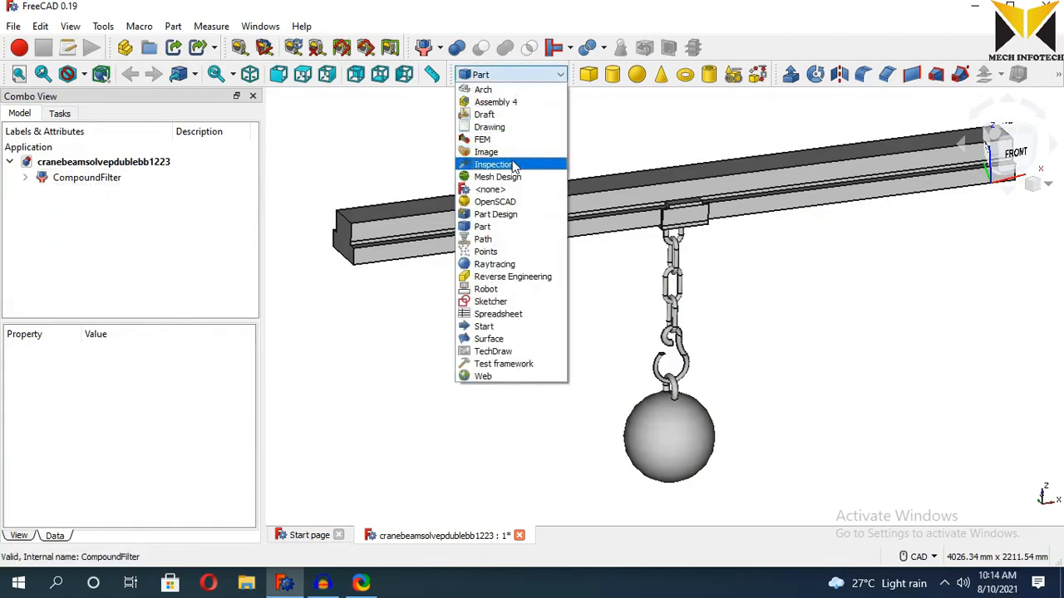
{"action": "mouse_move", "coordinate": [482, 138]}
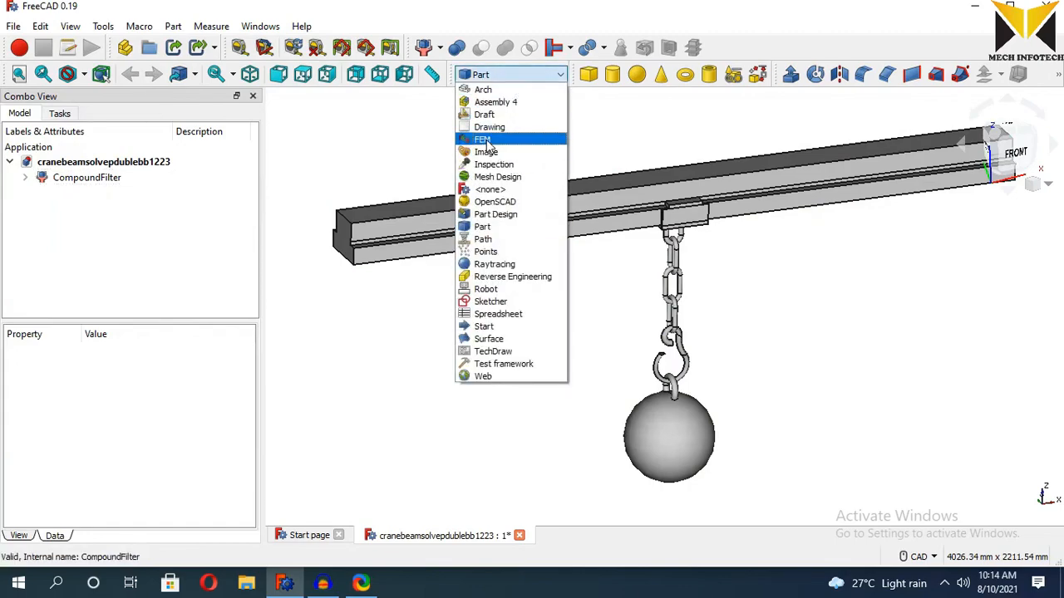
{"action": "left_click", "coordinate": [483, 139]}
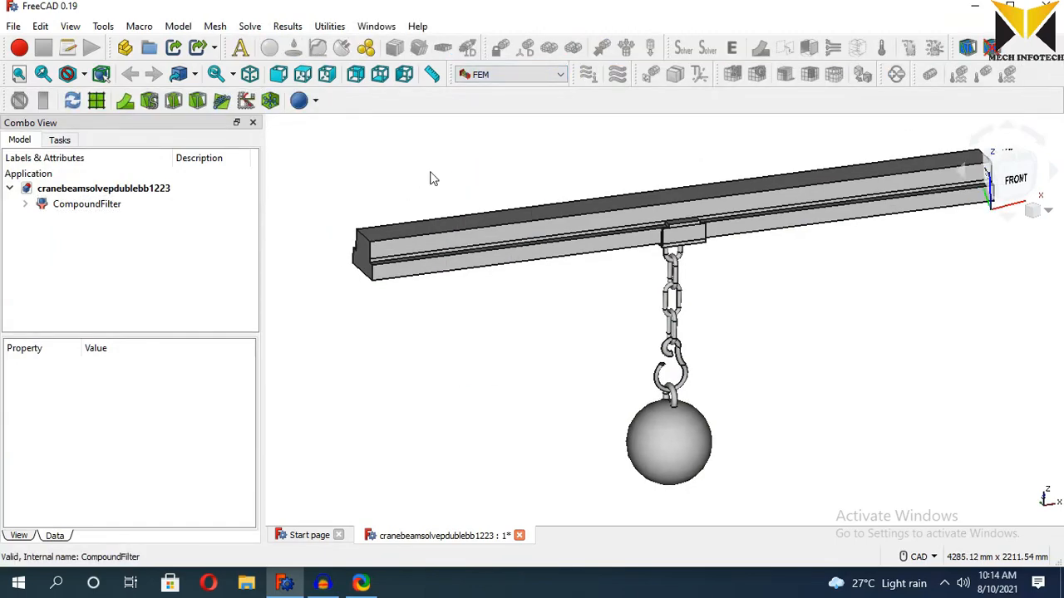
{"action": "mouse_move", "coordinate": [241, 47]}
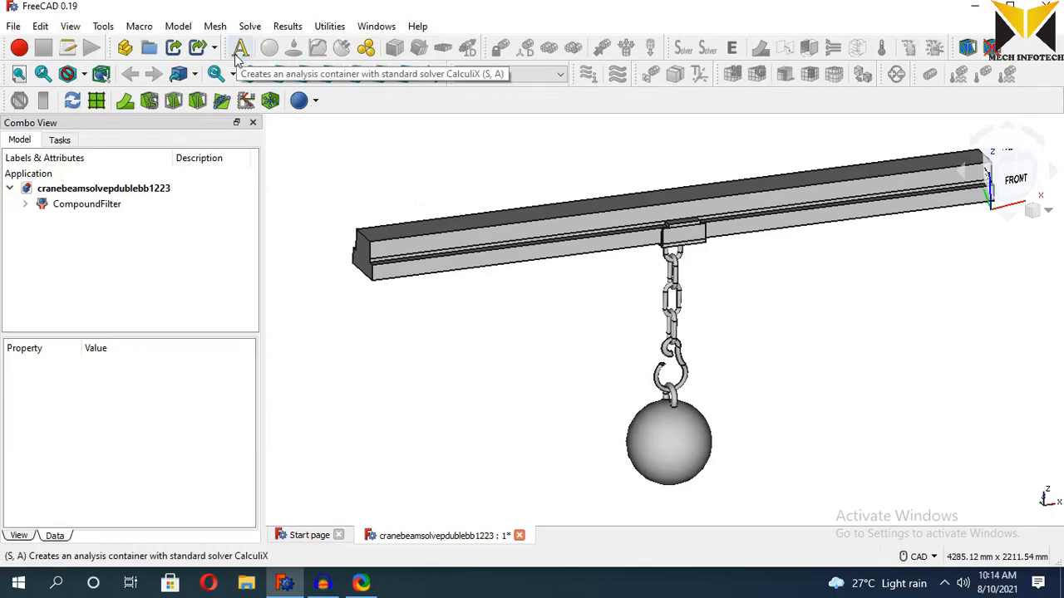
{"action": "left_click", "coordinate": [240, 47]}
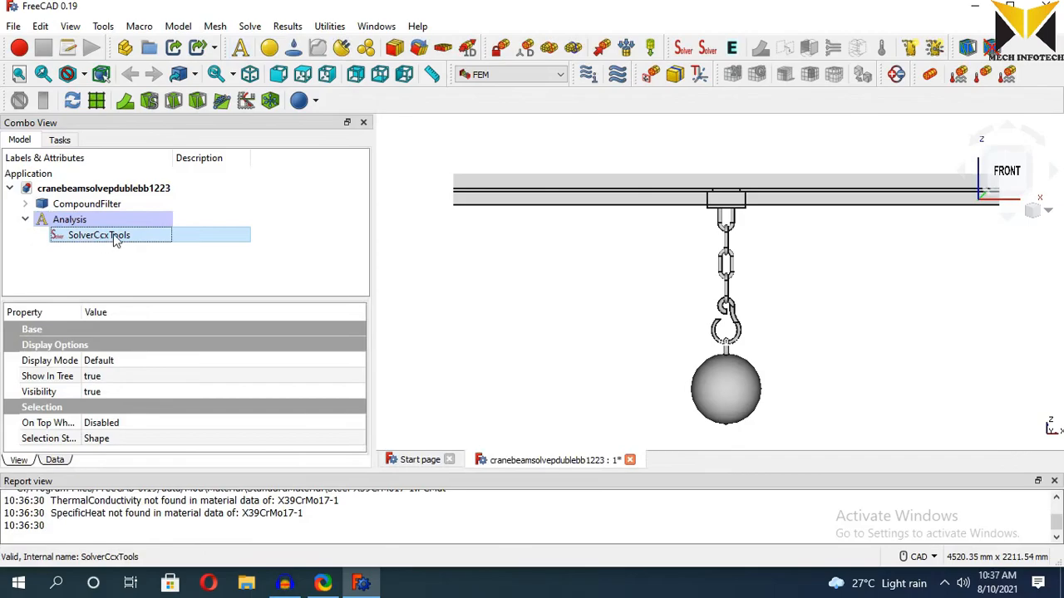
- Assign steel X39CrMo17-1 (7800 kg/m³) as solid material to Solid1 and Solid3
{"action": "left_click", "coordinate": [327, 74]}
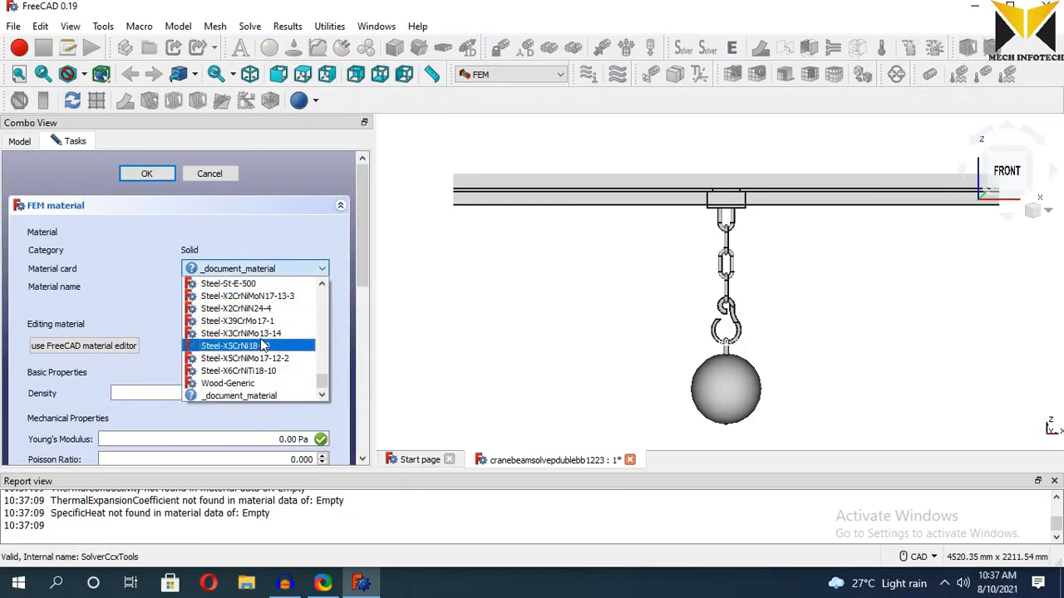
{"action": "left_click", "coordinate": [237, 320]}
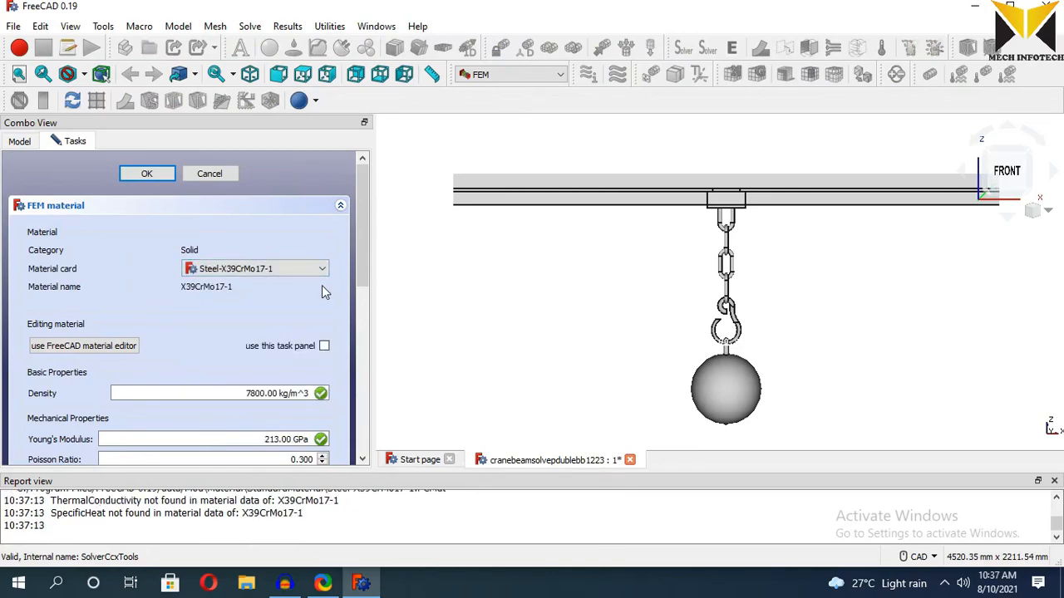
{"action": "left_click", "coordinate": [146, 173]}
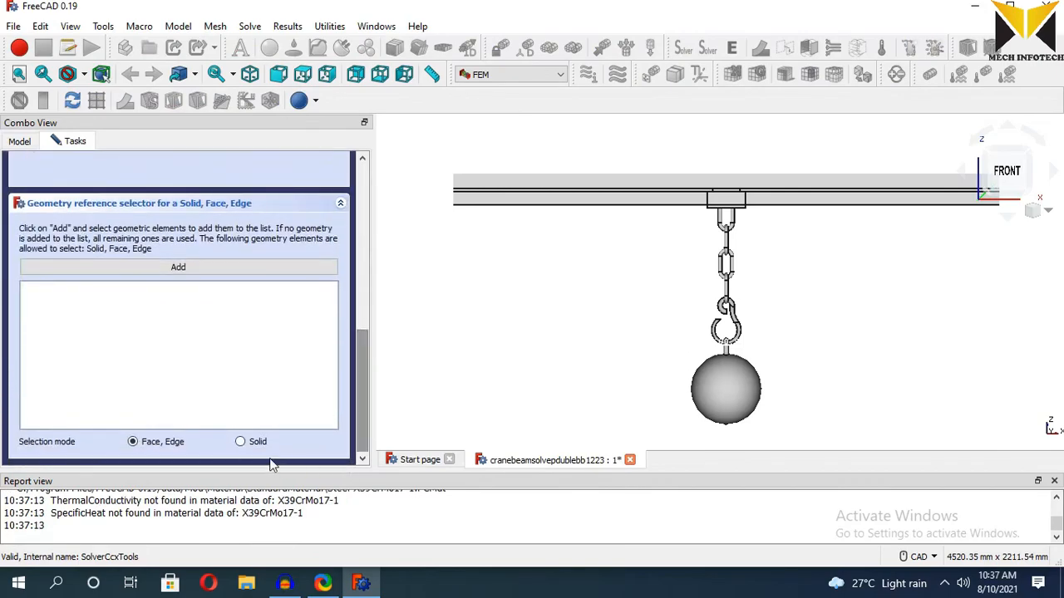
{"action": "left_click", "coordinate": [241, 441]}
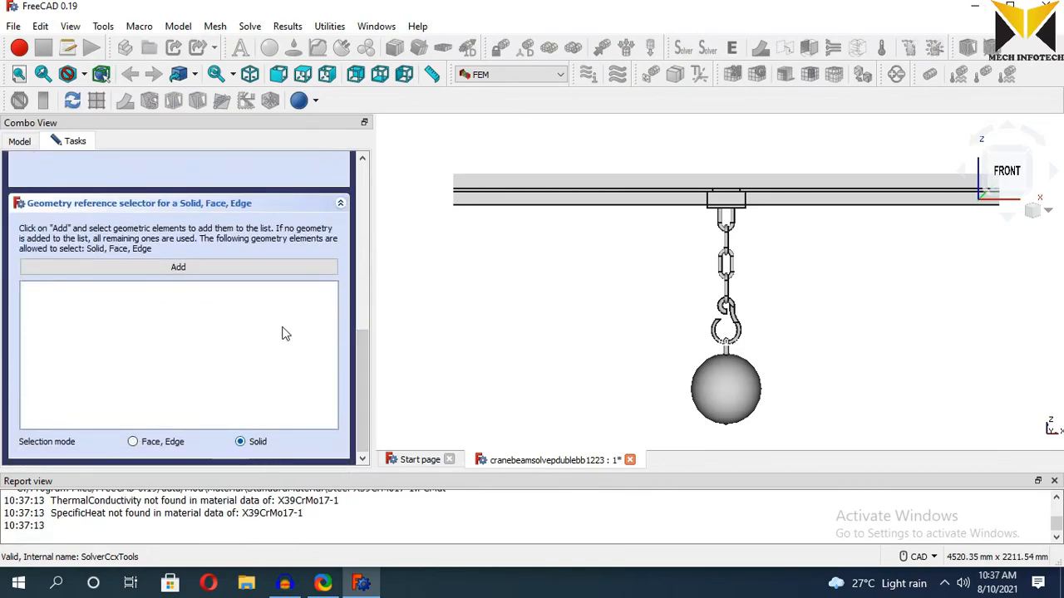
{"action": "mouse_move", "coordinate": [726, 389]}
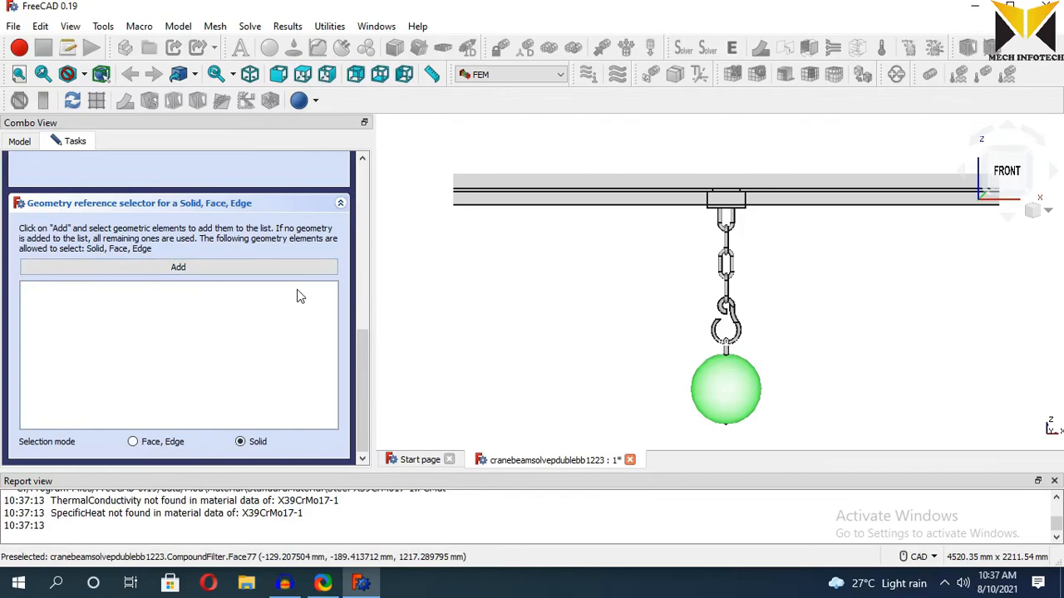
{"action": "left_click", "coordinate": [725, 389]}
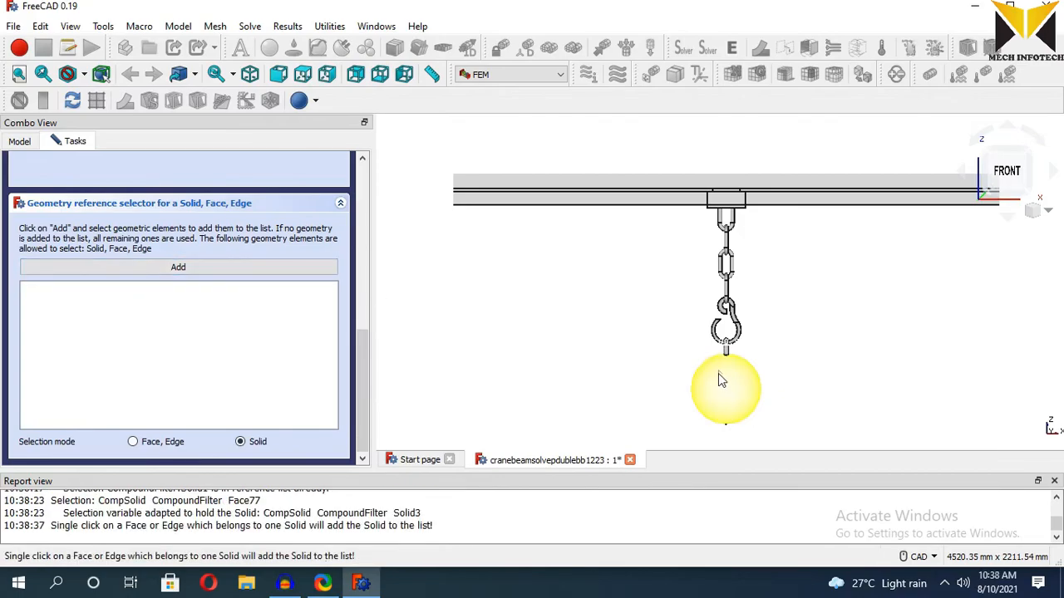
{"action": "left_click", "coordinate": [724, 389]}
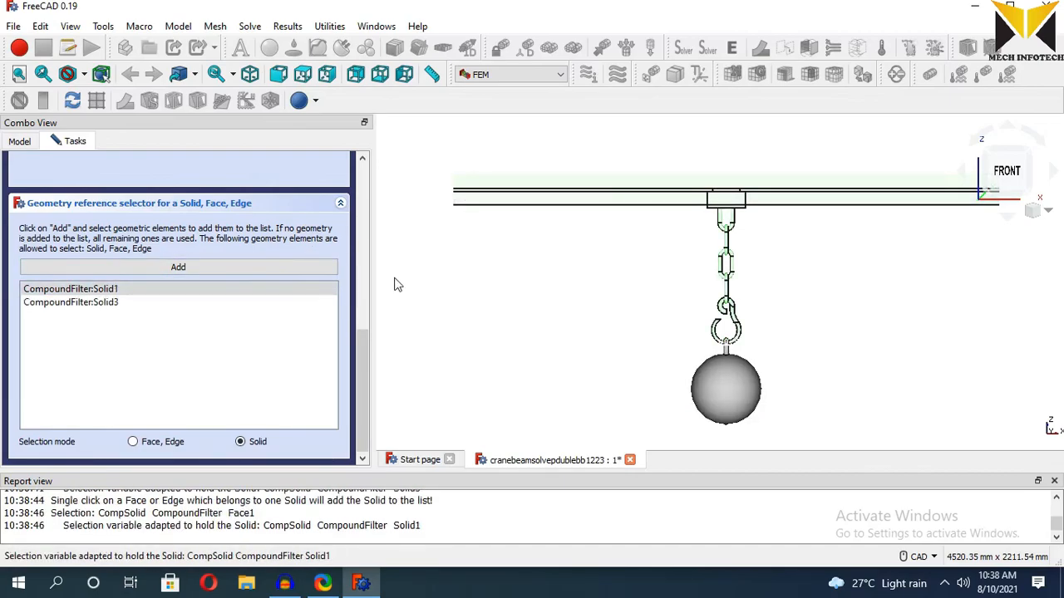
{"action": "left_click", "coordinate": [146, 173]}
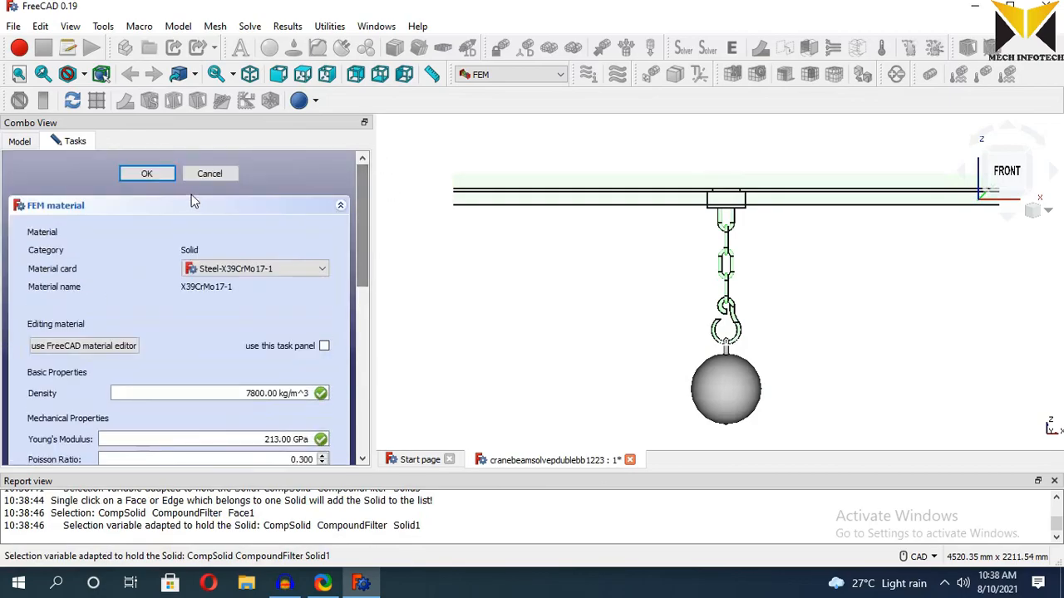
{"action": "left_click", "coordinate": [147, 173]}
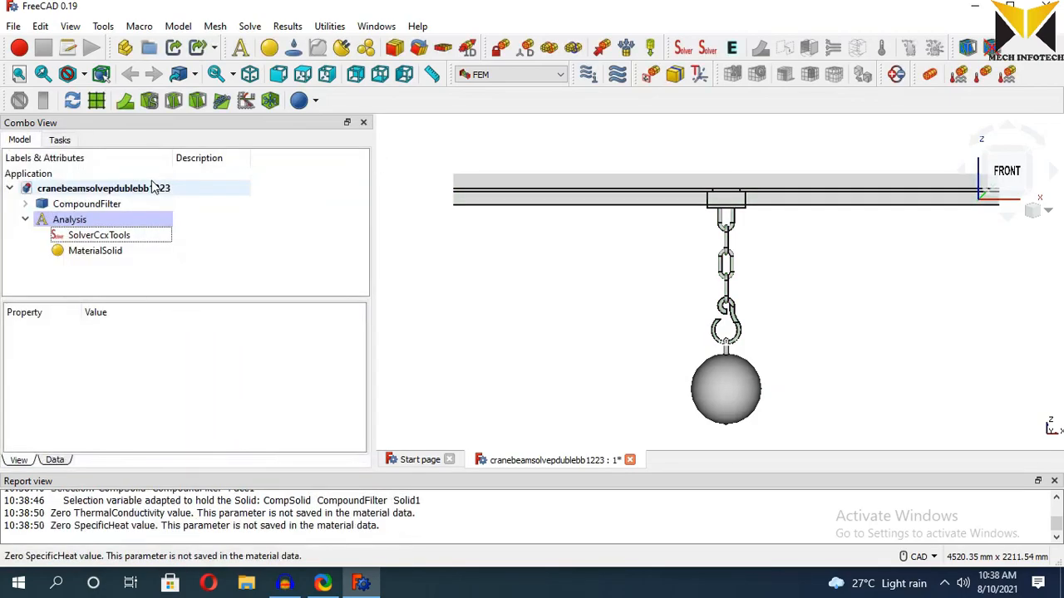
{"action": "mouse_move", "coordinate": [491, 139]}
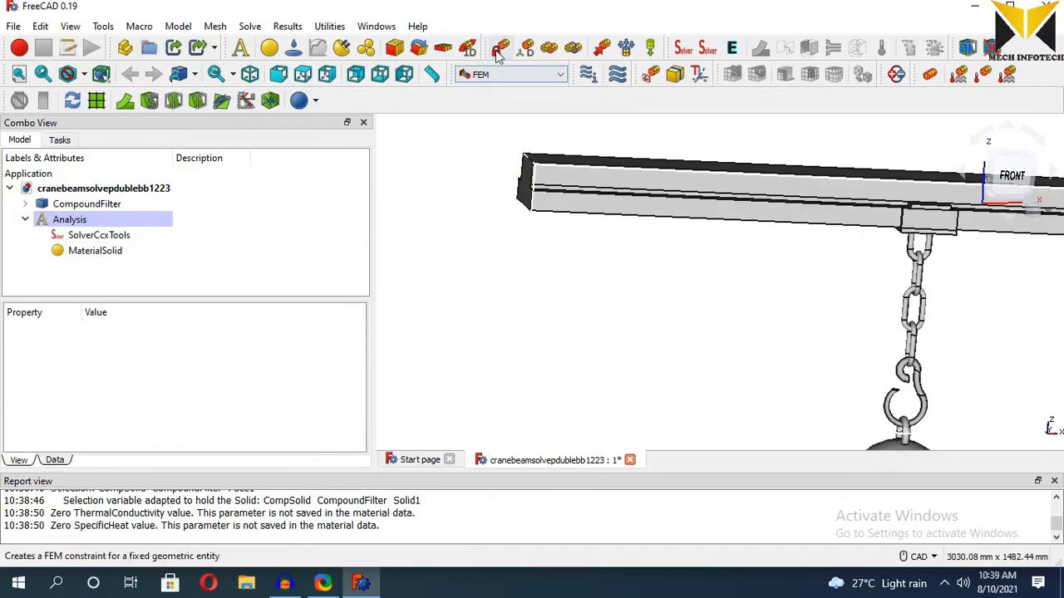
- Fix the beam end faces Face6 and Face7 with a ConstraintFixed support
{"action": "left_click", "coordinate": [499, 47]}
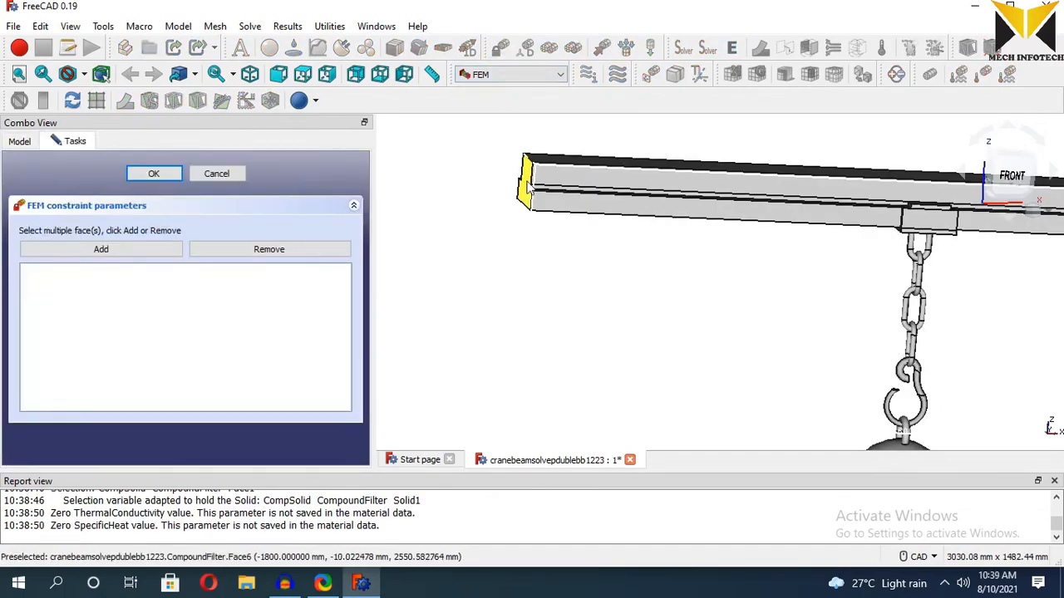
{"action": "left_click", "coordinate": [101, 248]}
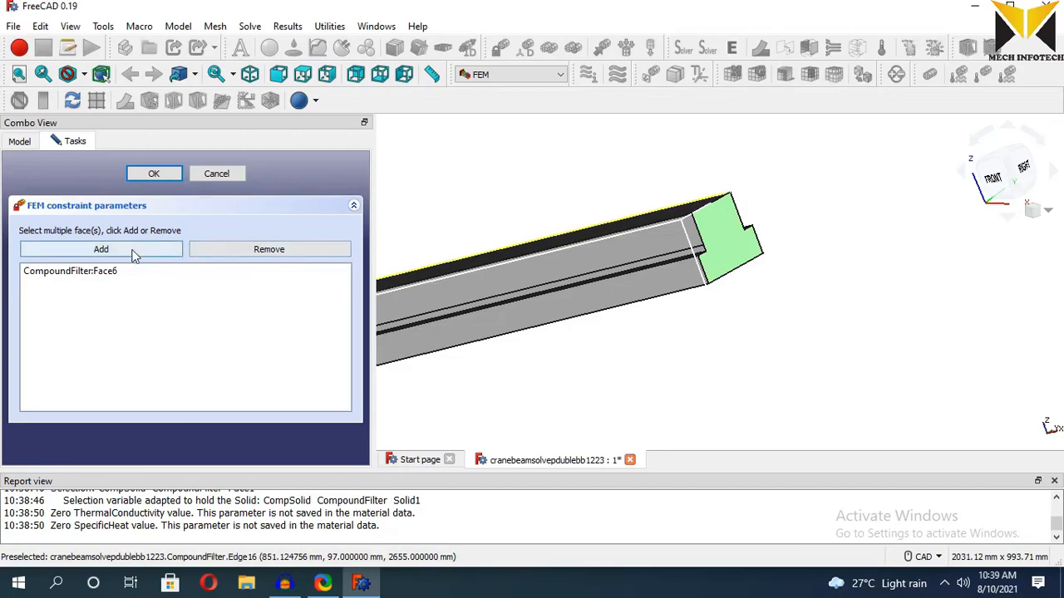
{"action": "left_click", "coordinate": [101, 248]}
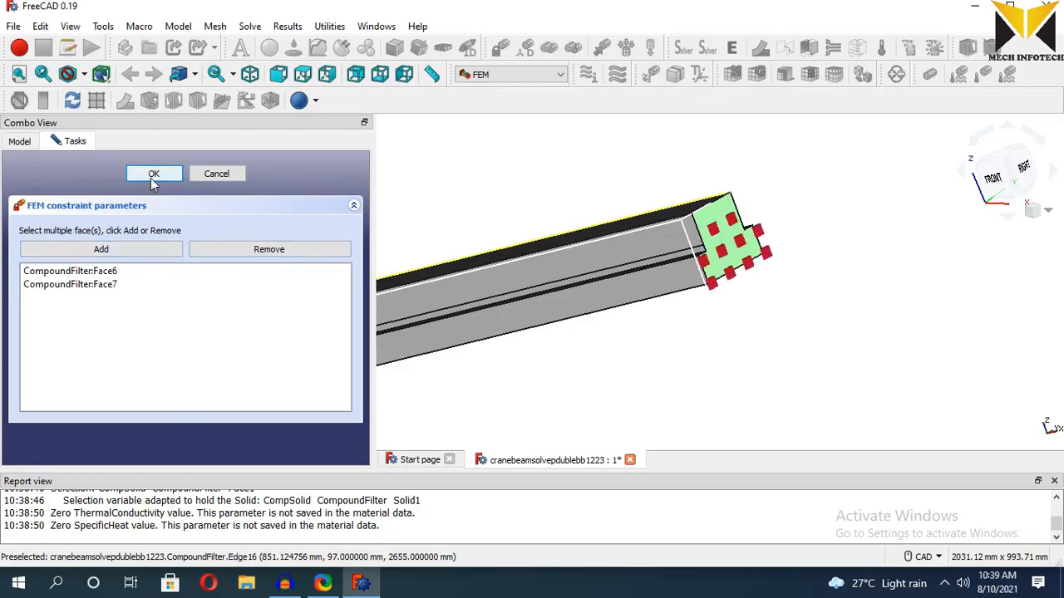
{"action": "left_click", "coordinate": [152, 173]}
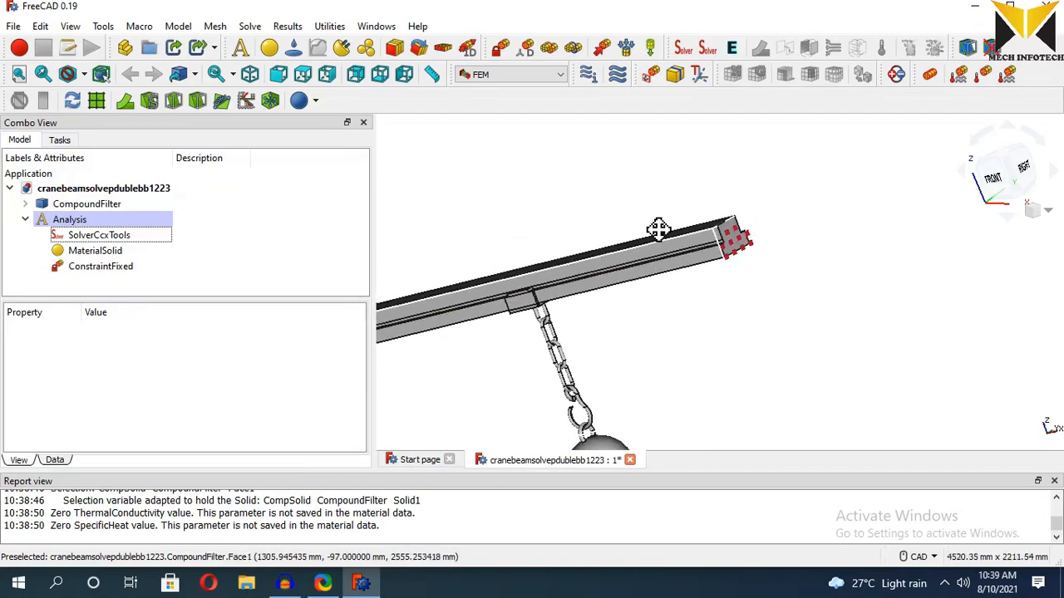
{"action": "left_click", "coordinate": [651, 48]}
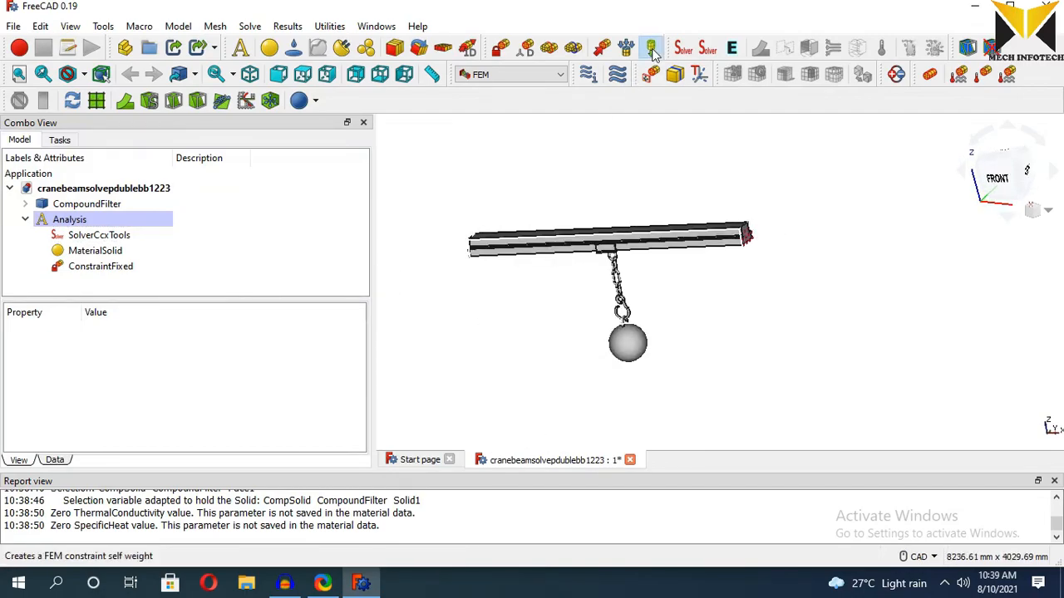
- Add a self-weight load and a second-order Netgen mesh (Max Size 1000, 54923 nodes)
{"action": "left_click", "coordinate": [650, 48]}
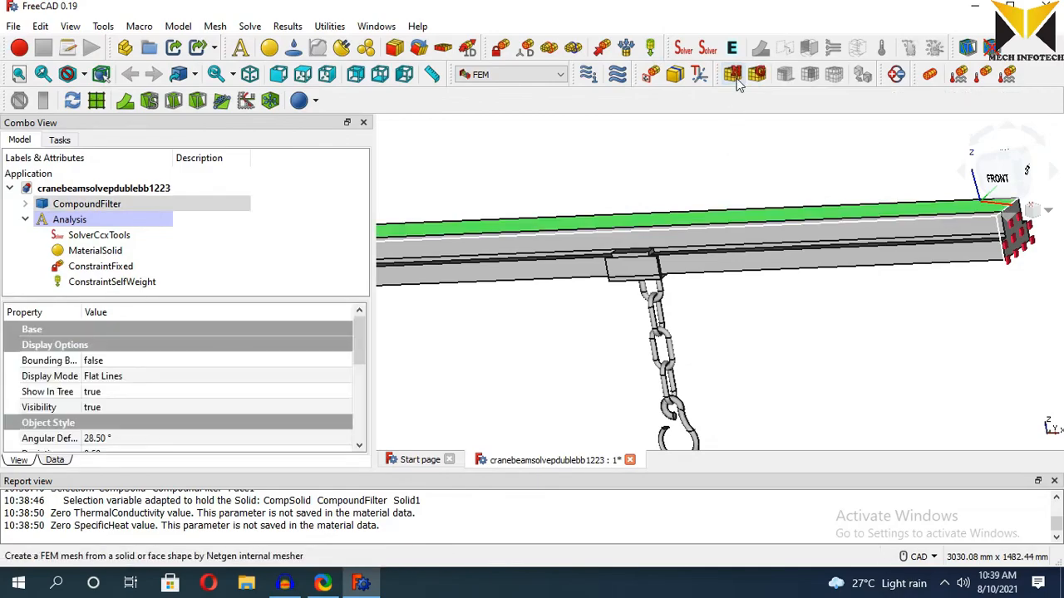
{"action": "left_click", "coordinate": [733, 74]}
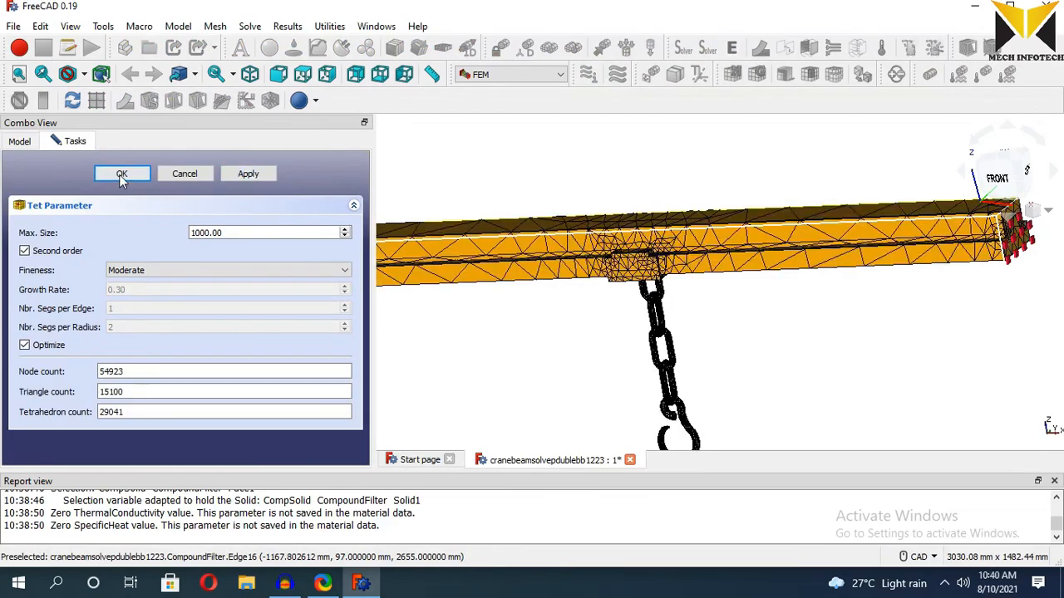
{"action": "left_click", "coordinate": [121, 174]}
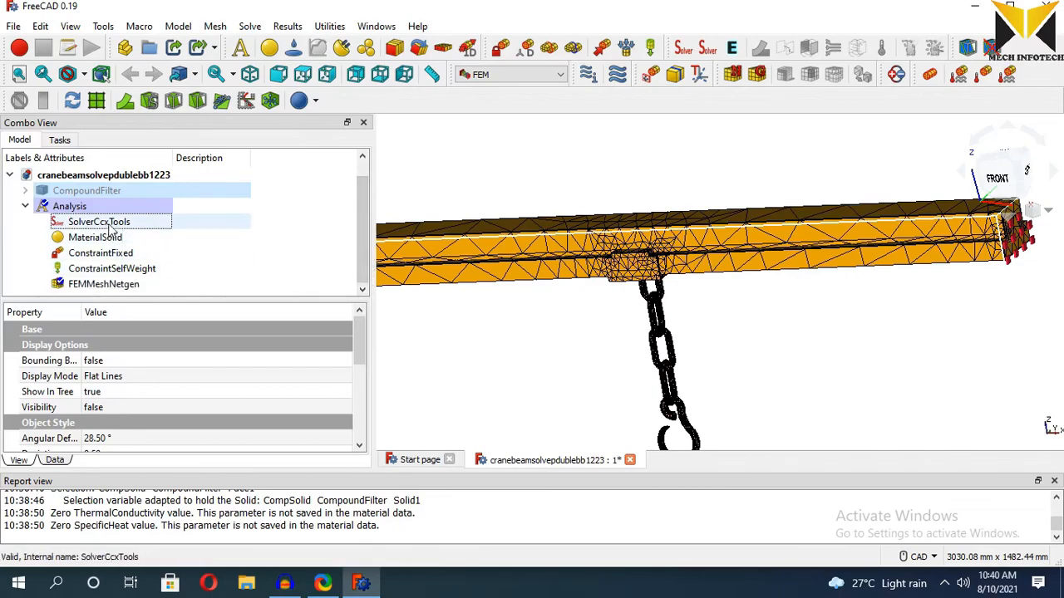
- Write the .inp file and run the static CalculiX analysis from SolverCcxTools
{"action": "left_click", "coordinate": [98, 221]}
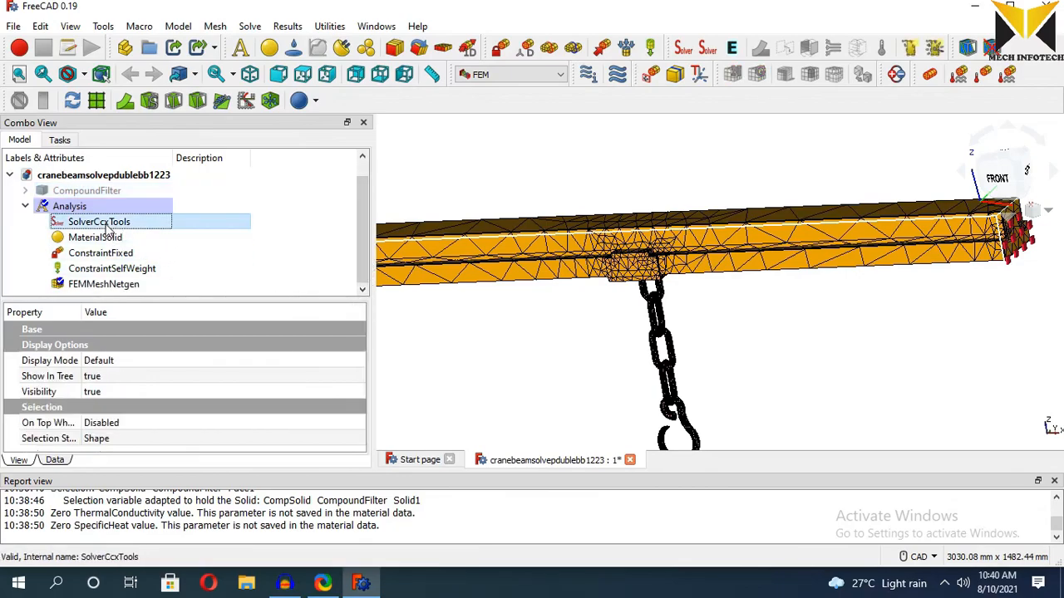
{"action": "double_click", "coordinate": [98, 221]}
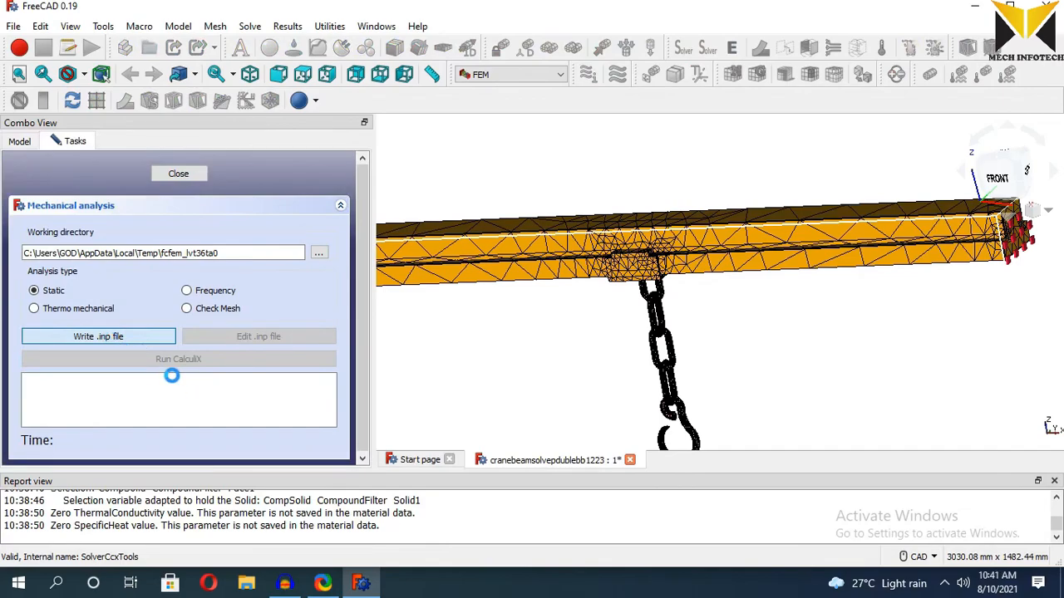
{"action": "left_click", "coordinate": [178, 359]}
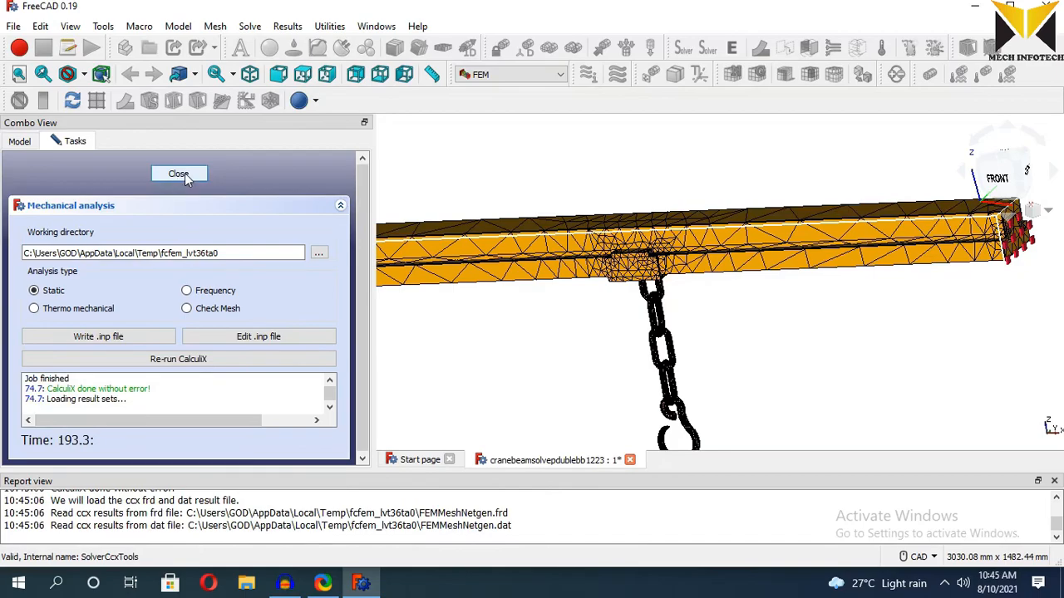
{"action": "left_click", "coordinate": [178, 174]}
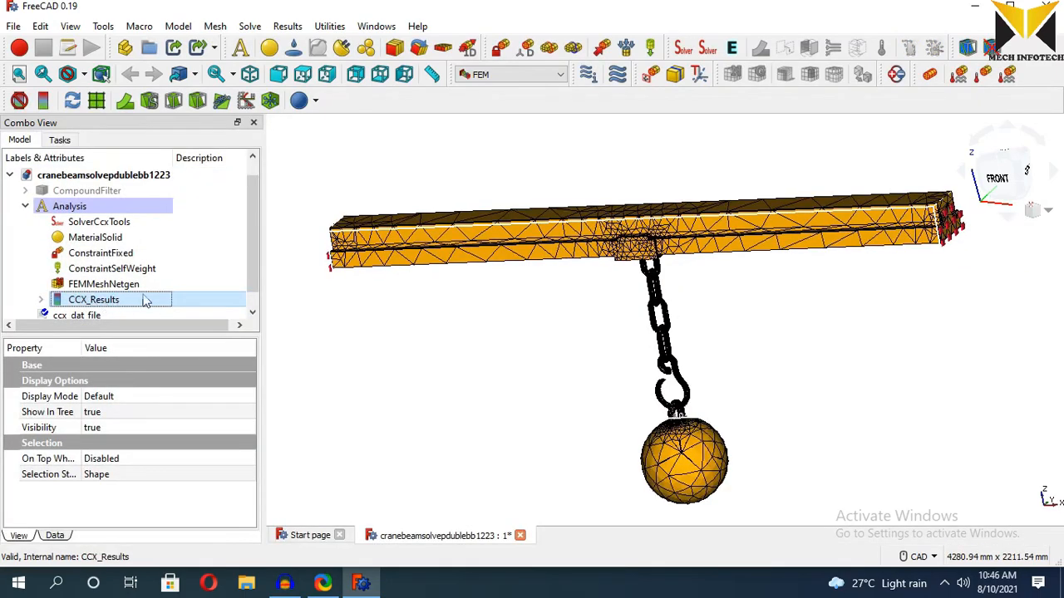
- Show CCX_Results Displacement Magnitude (0 to 9.29 mm) with deformation factor 0
{"action": "double_click", "coordinate": [93, 299]}
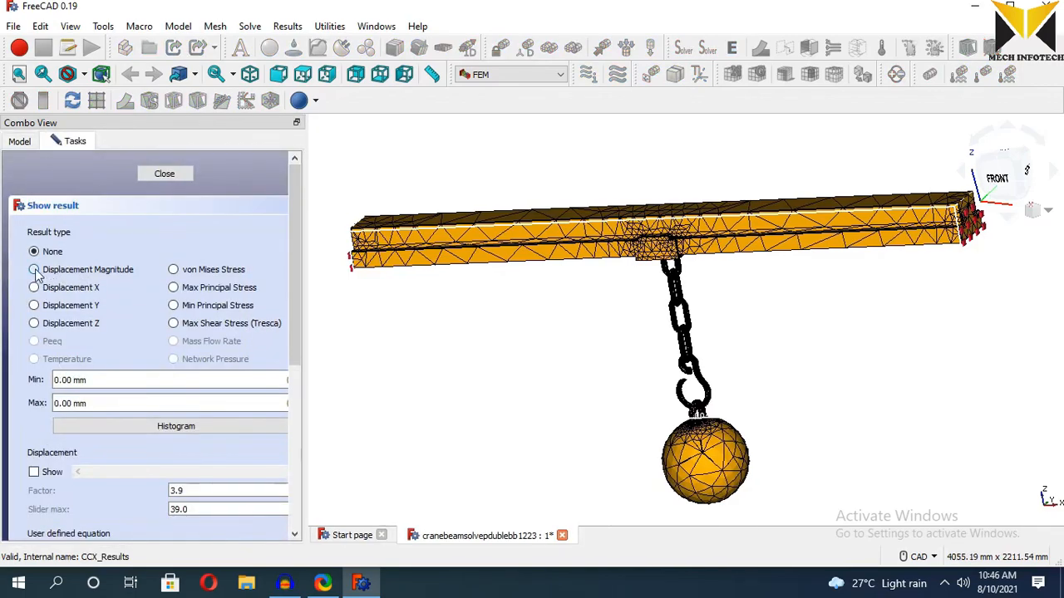
{"action": "left_click", "coordinate": [34, 269]}
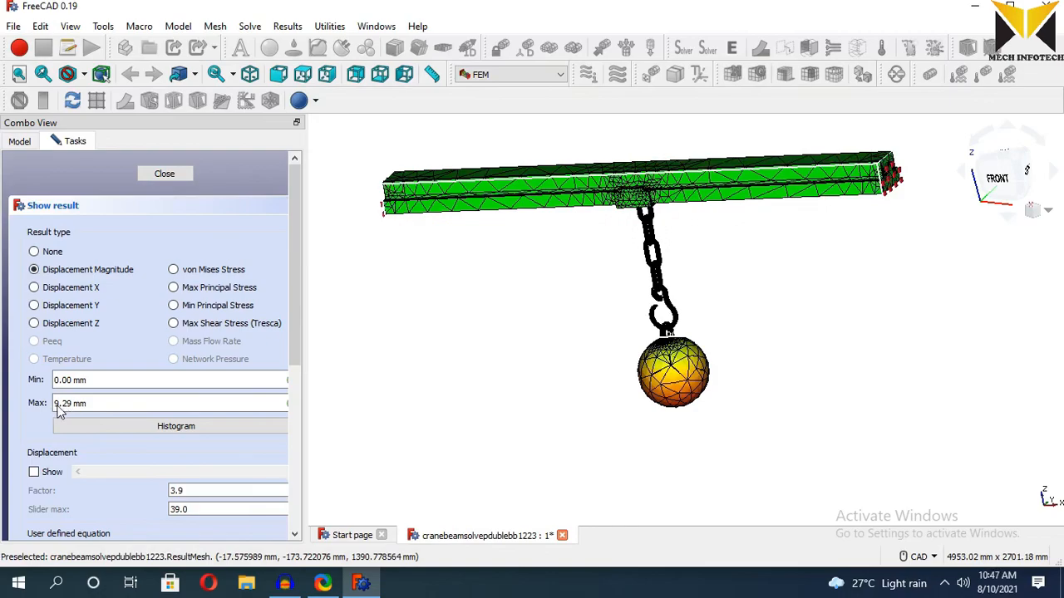
{"action": "mouse_move", "coordinate": [94, 425]}
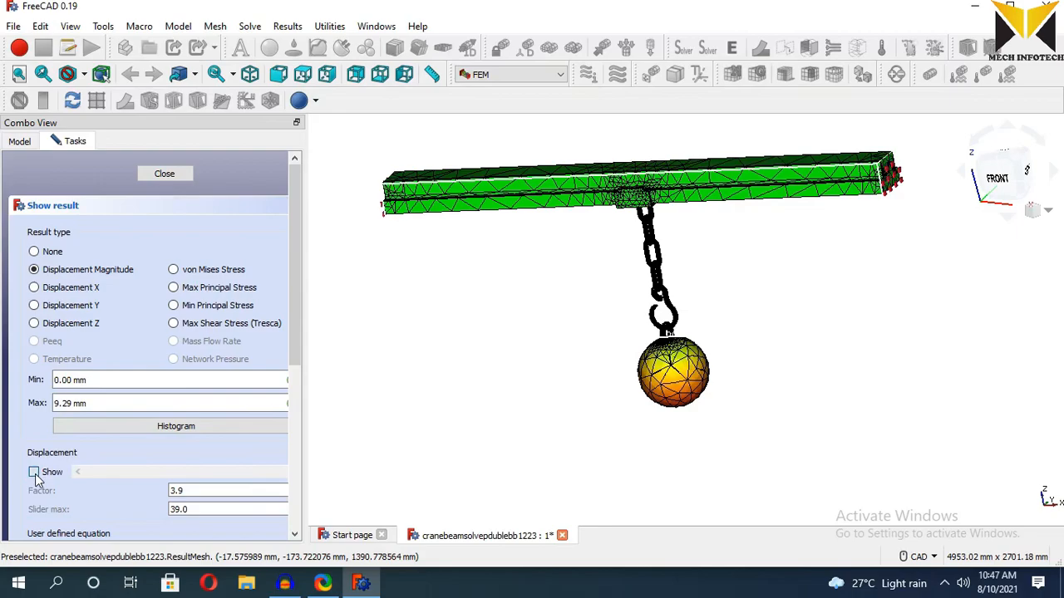
{"action": "left_click", "coordinate": [35, 472]}
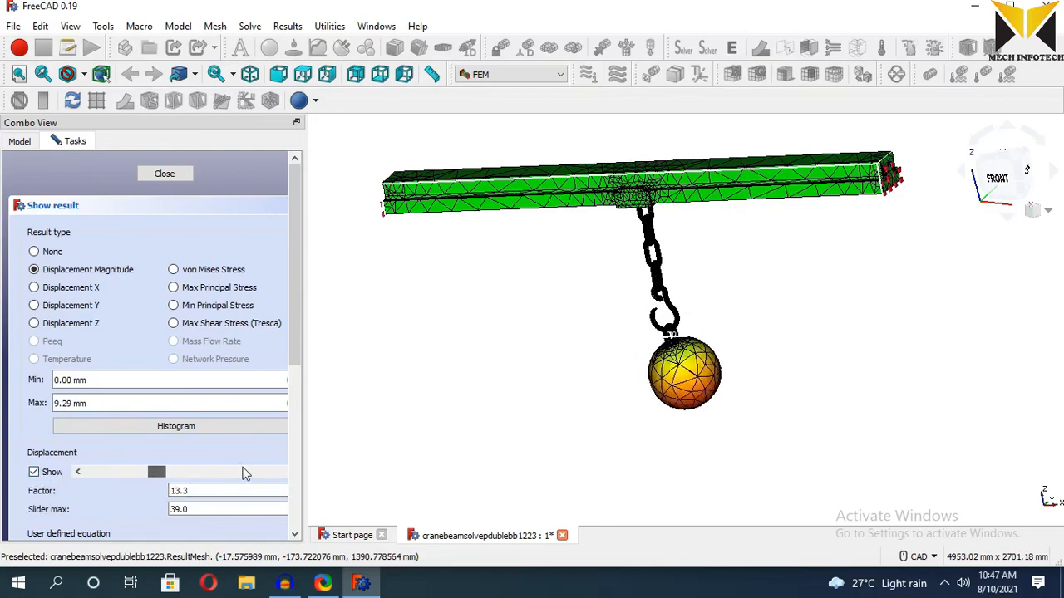
{"action": "left_click_drag", "start_coordinate": [156, 472], "coordinate": [93, 472]}
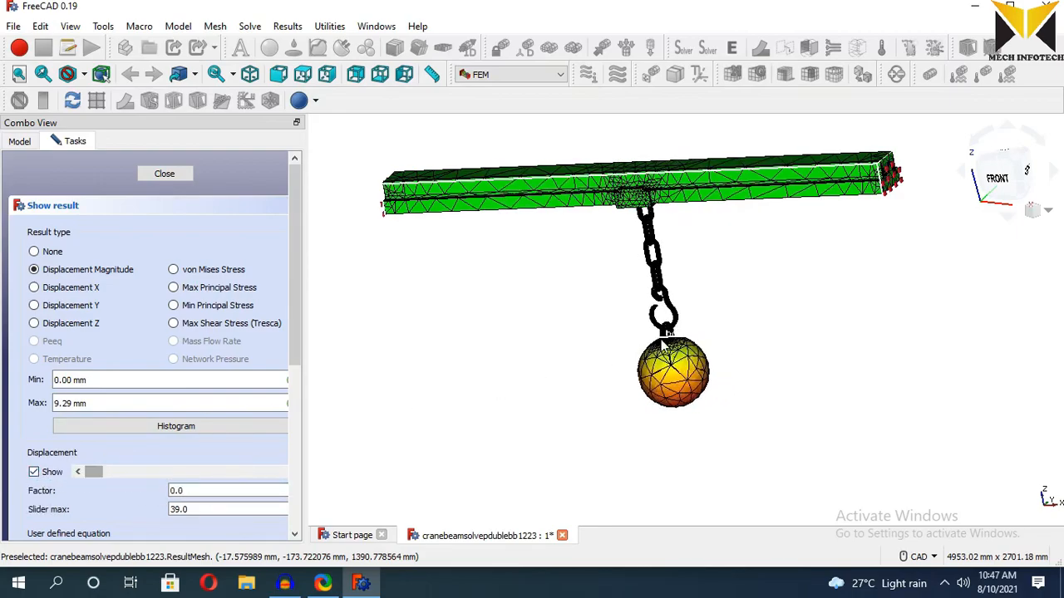
{"action": "left_click", "coordinate": [163, 173]}
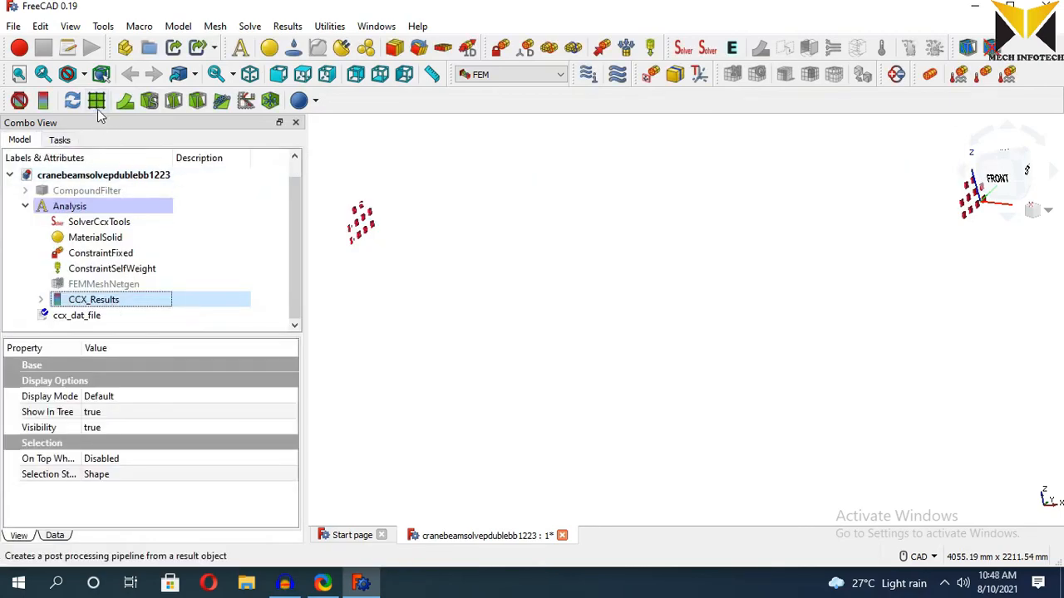
- Add a Warp filter pipeline shown as Surface with Edges, coloured by Displacement Magnitude
{"action": "left_click", "coordinate": [95, 100]}
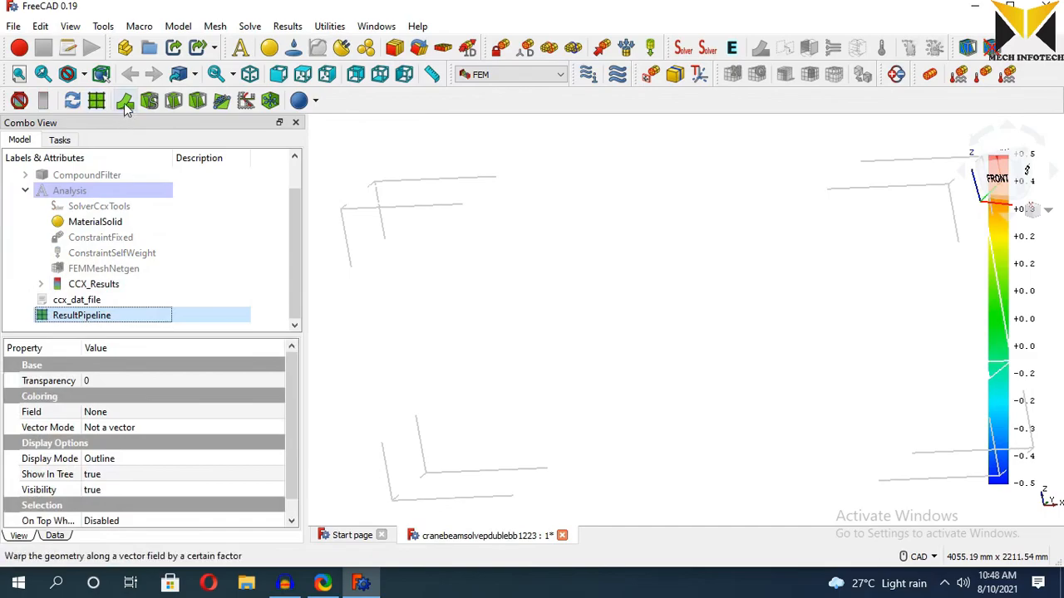
{"action": "left_click", "coordinate": [125, 100]}
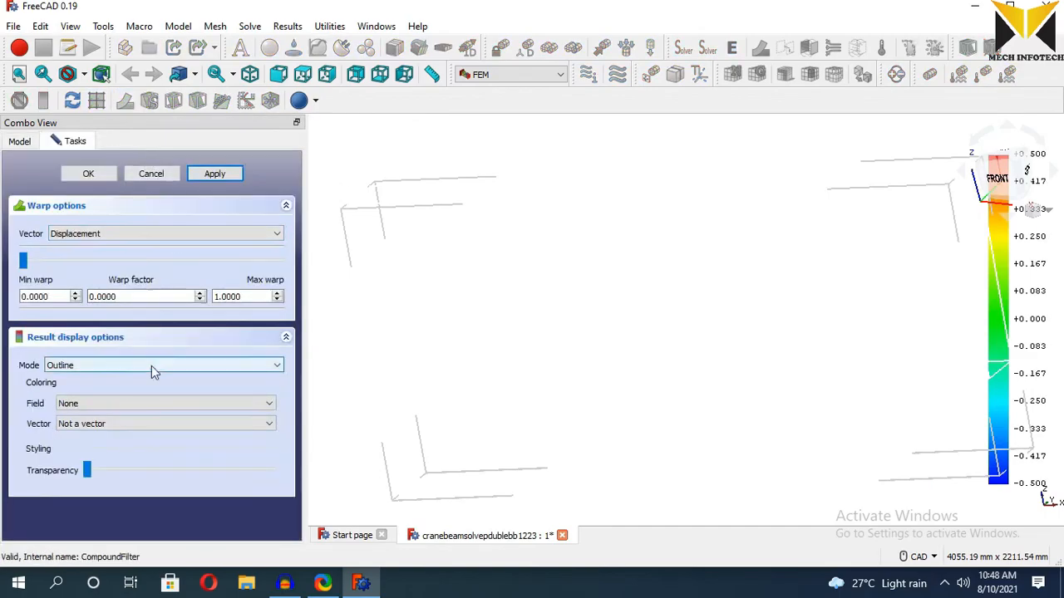
{"action": "left_click", "coordinate": [277, 365]}
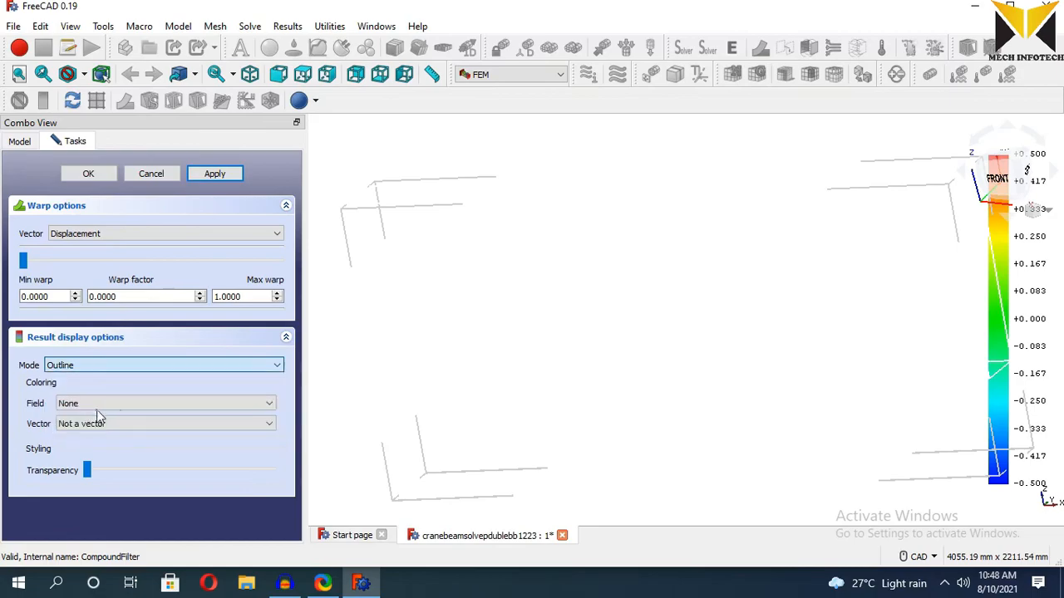
{"action": "left_click", "coordinate": [163, 403]}
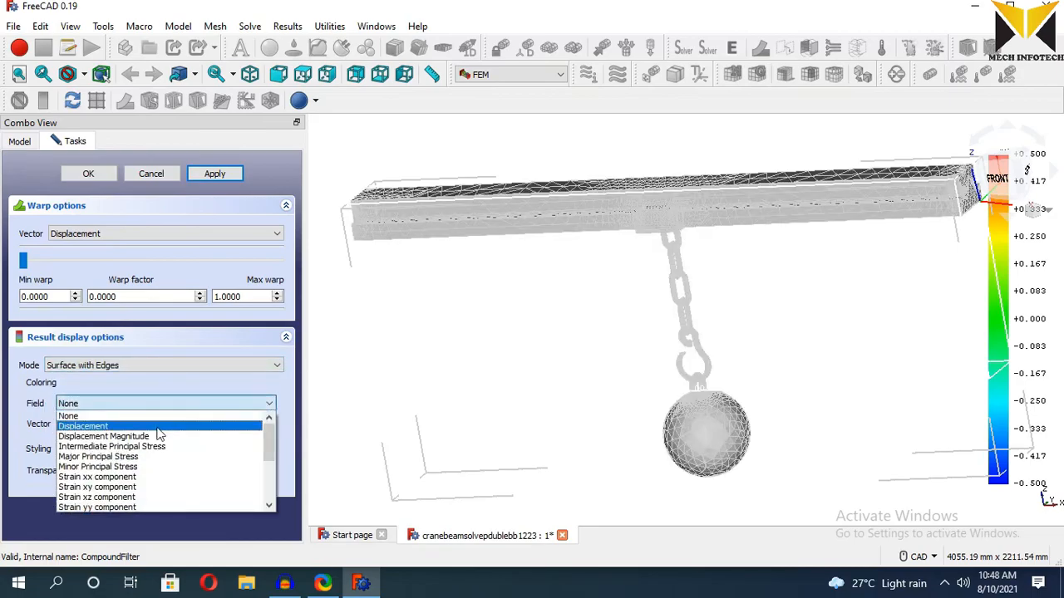
{"action": "left_click", "coordinate": [83, 426]}
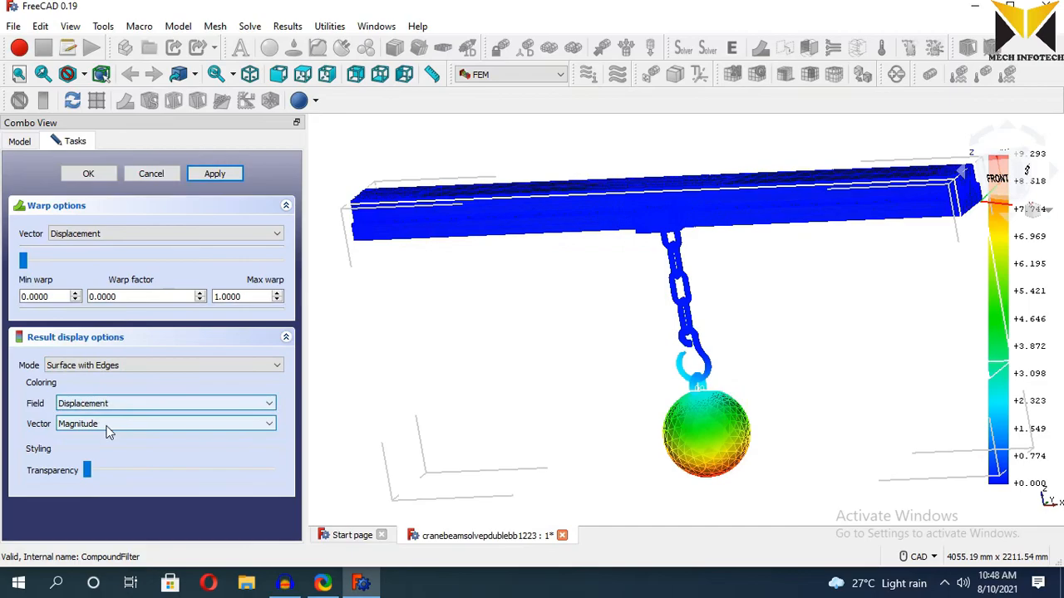
{"action": "left_click", "coordinate": [214, 174]}
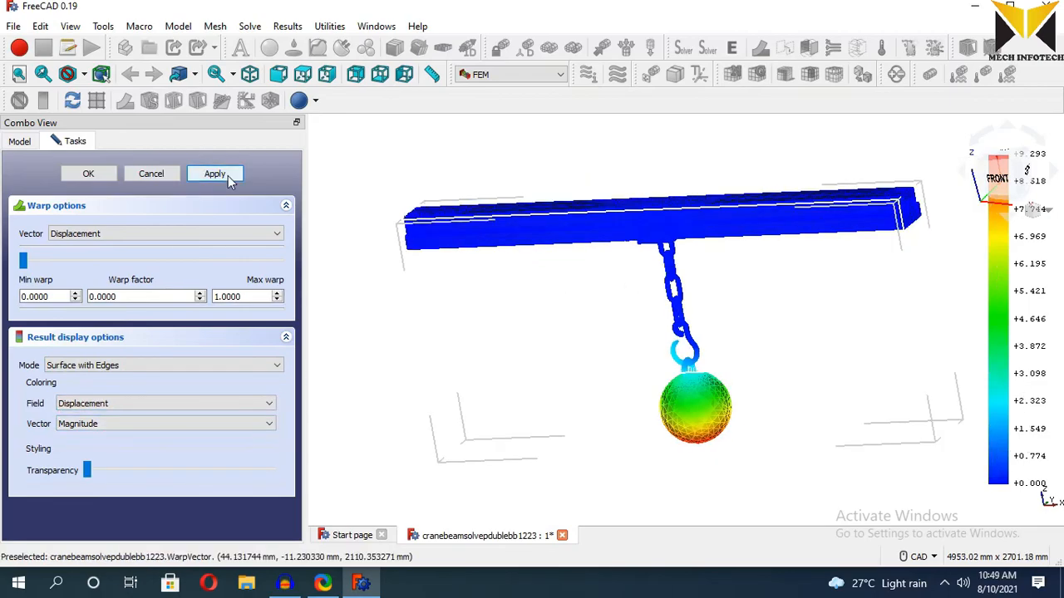